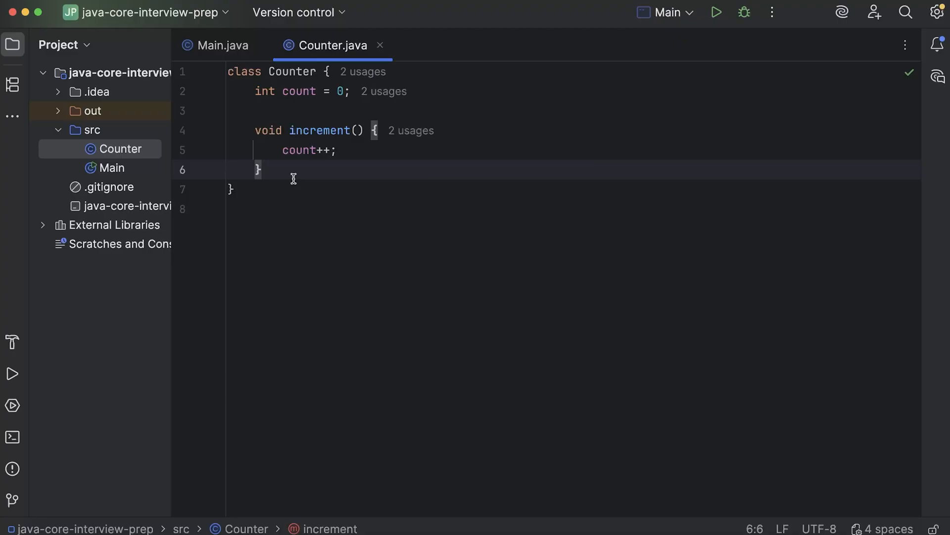
# Review the Counter class, its count field, the increment method and its count++ statement
pyautogui.doubleClick(244, 72)
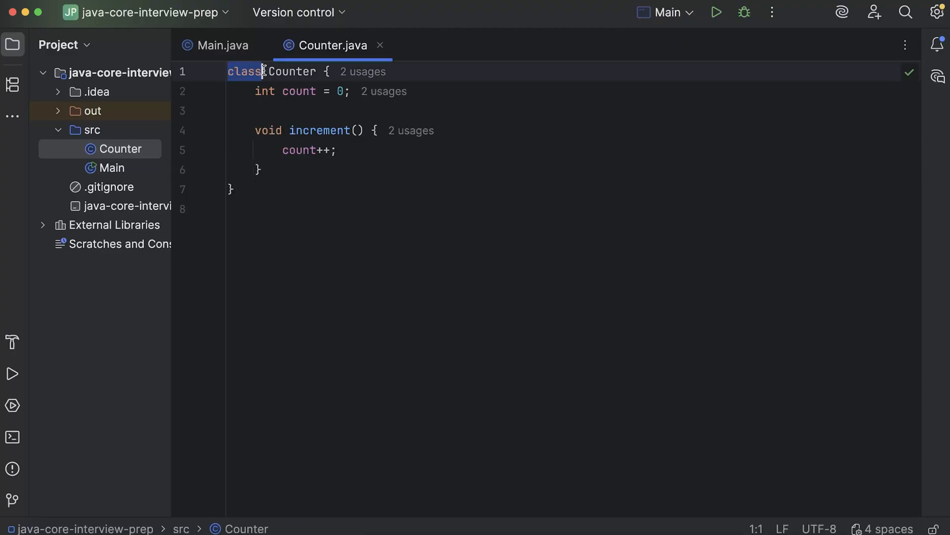
pyautogui.click(291, 130)
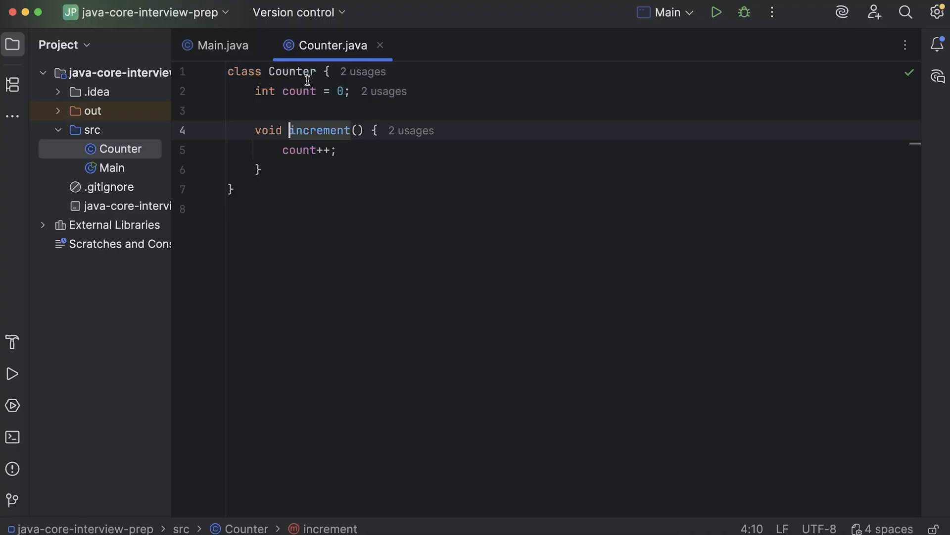
pyautogui.doubleClick(298, 91)
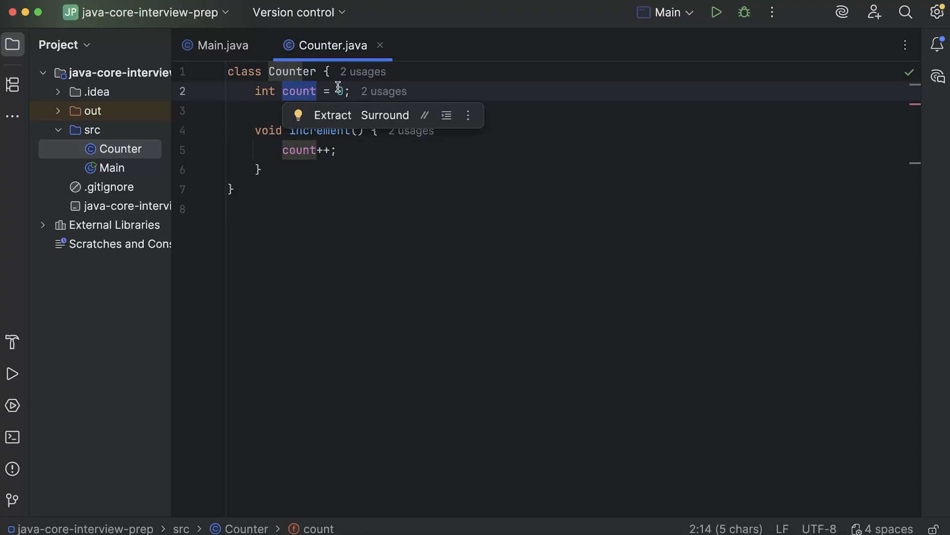
pyautogui.click(280, 169)
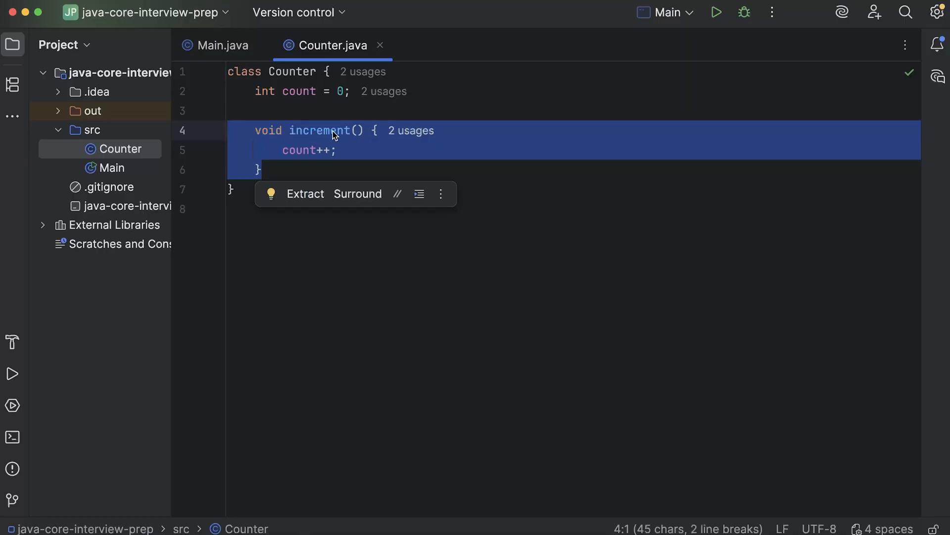
pyautogui.click(291, 170)
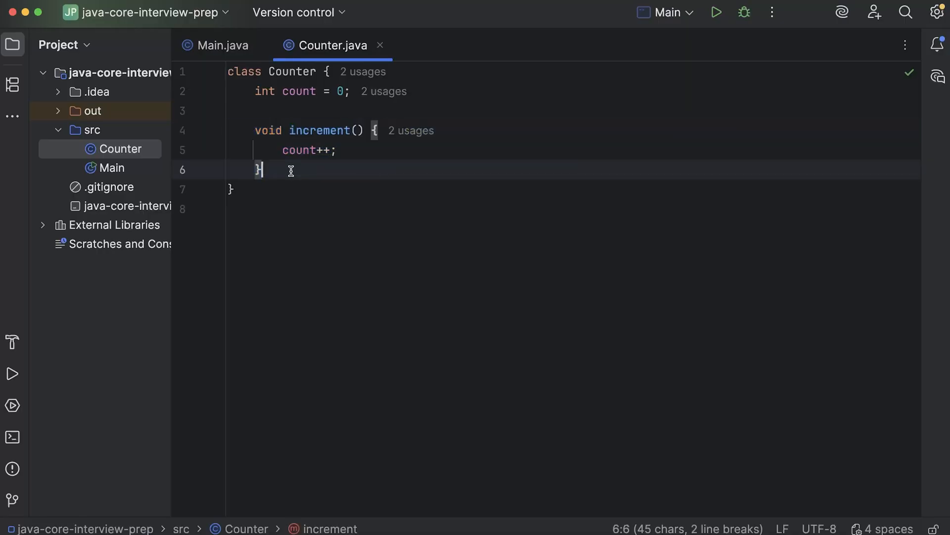
pyautogui.click(343, 150)
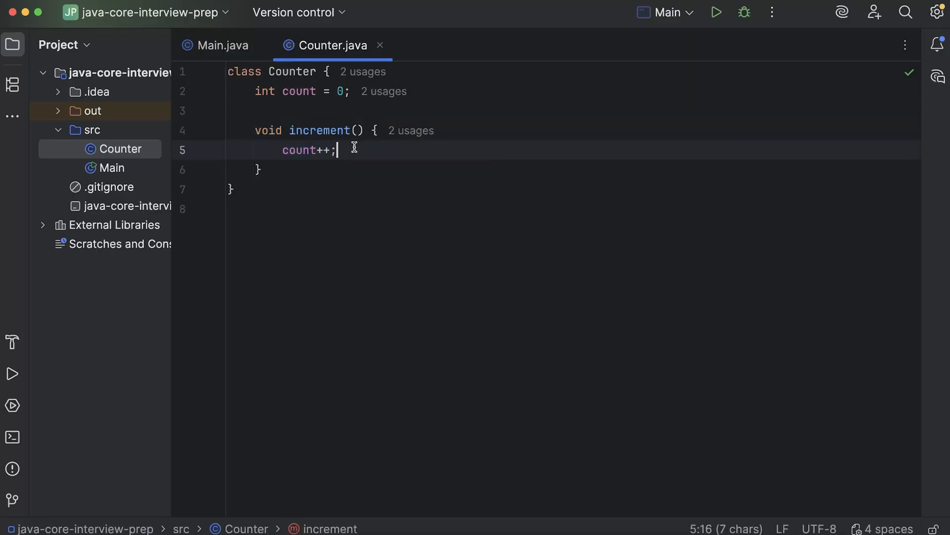
pyautogui.click(113, 167)
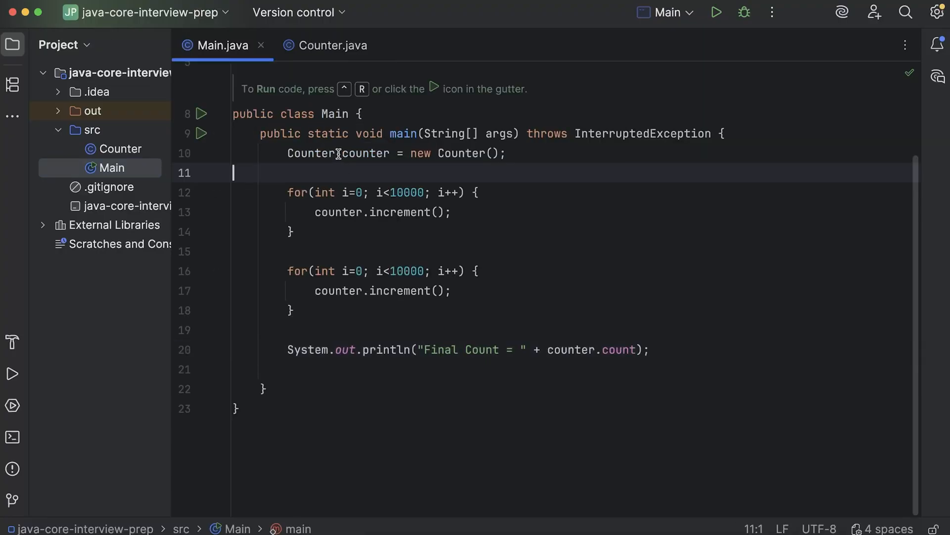
# In Main, highlight the counter object creation and both counting loops, then inspect increment's definition
pyautogui.moveTo(337, 153); pyautogui.dragTo(503, 154)
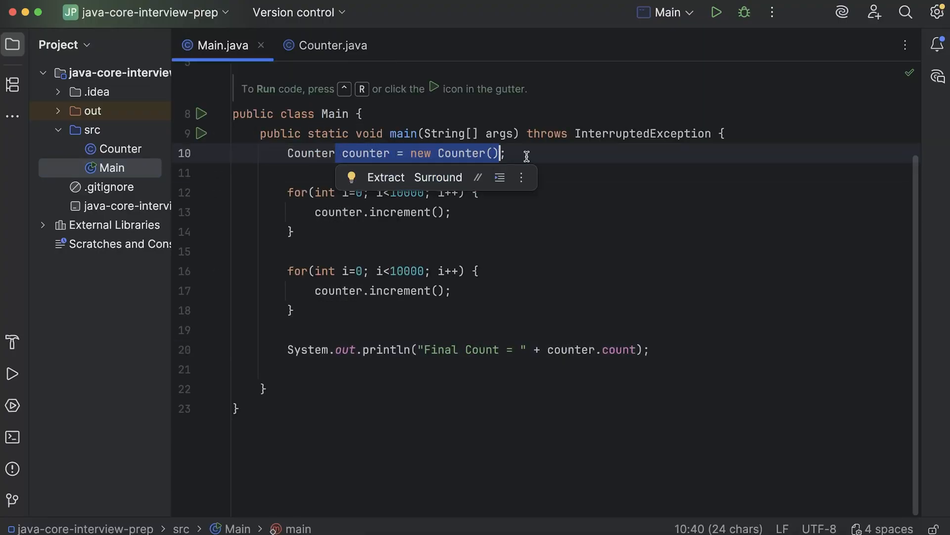
pyautogui.moveTo(233, 192); pyautogui.dragTo(294, 310)
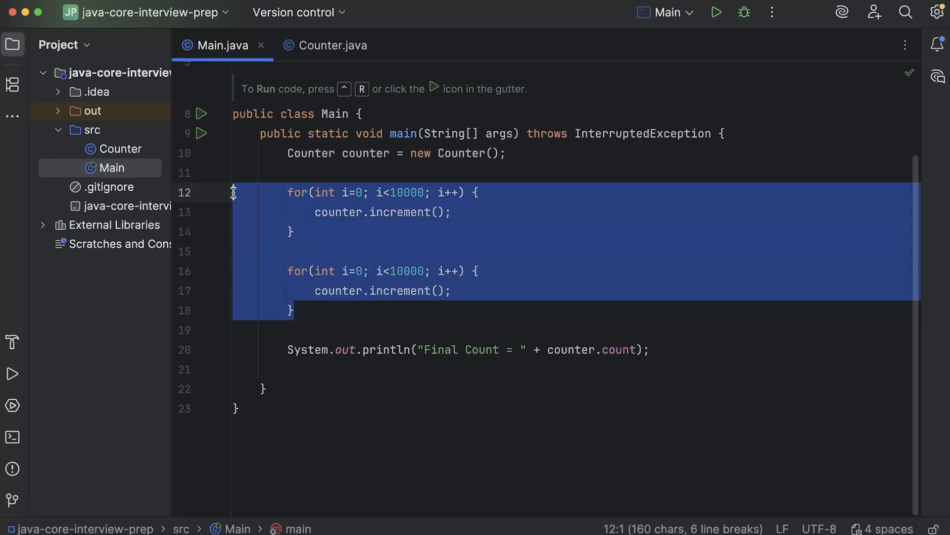
pyautogui.click(291, 232)
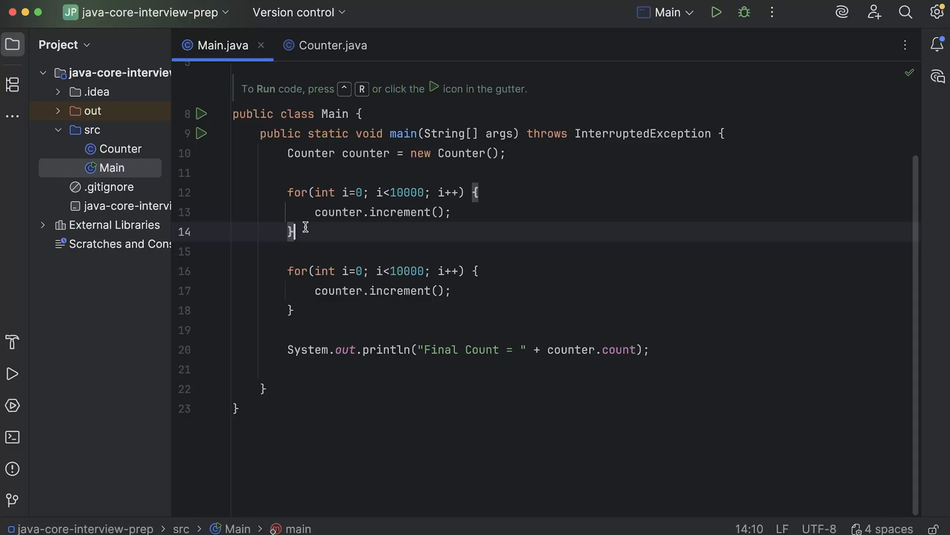
pyautogui.moveTo(319, 212)
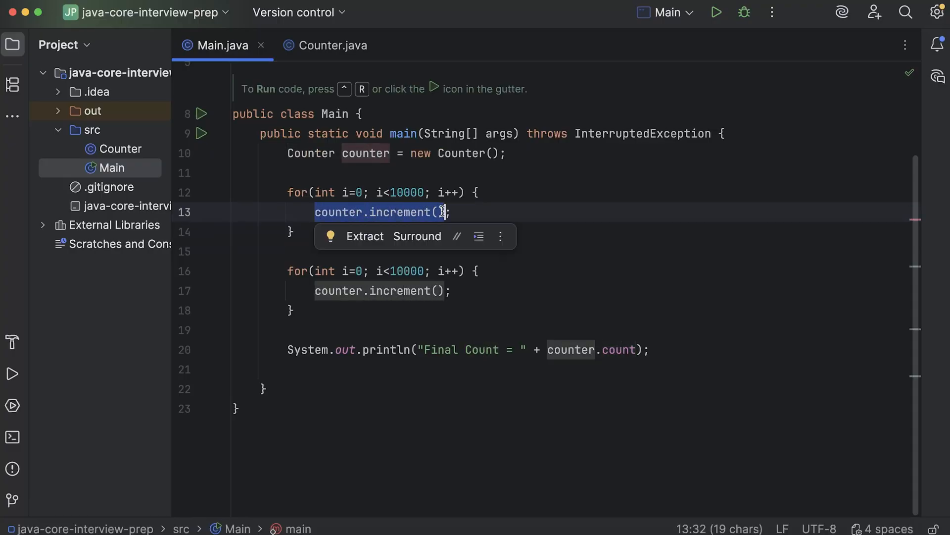
pyautogui.click(325, 45)
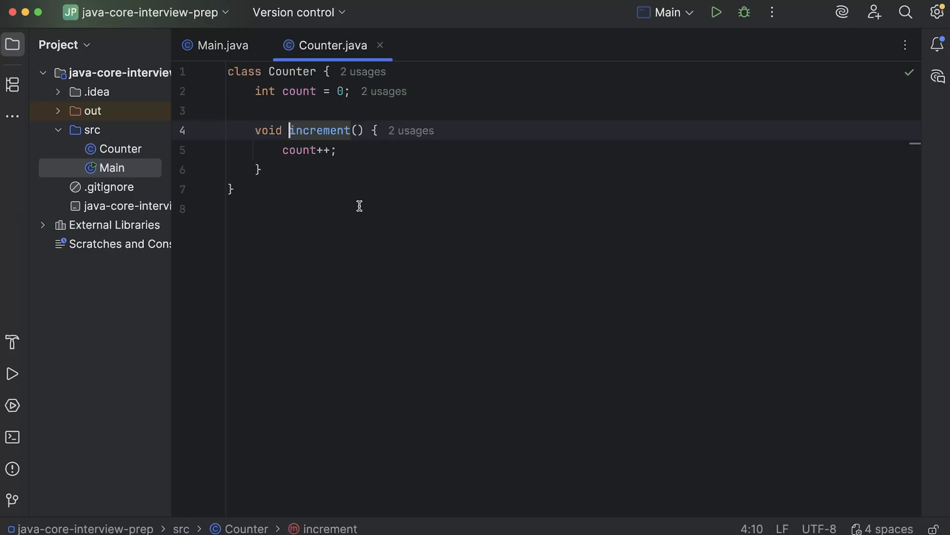
pyautogui.doubleClick(298, 150)
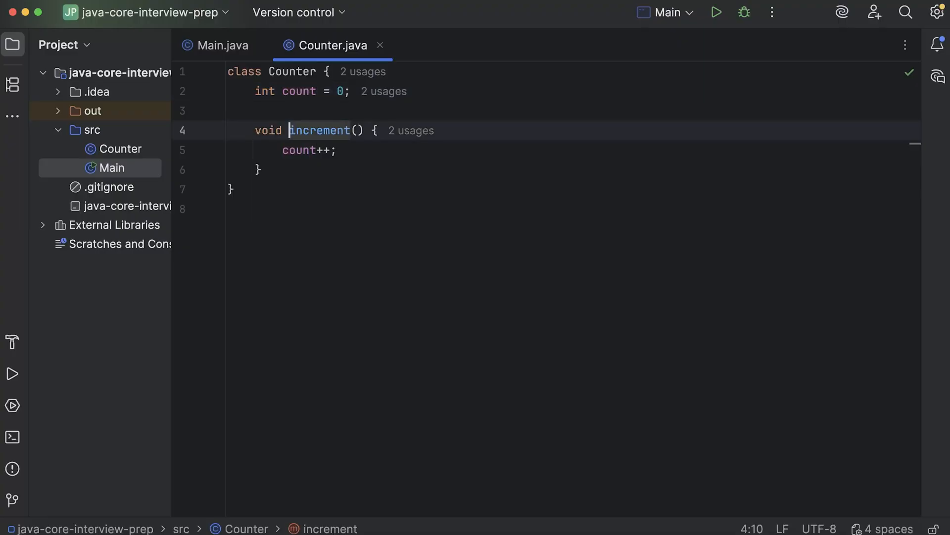
# Back in Main.java, highlight the Final Count print line and bring up main's run options
pyautogui.click(214, 45)
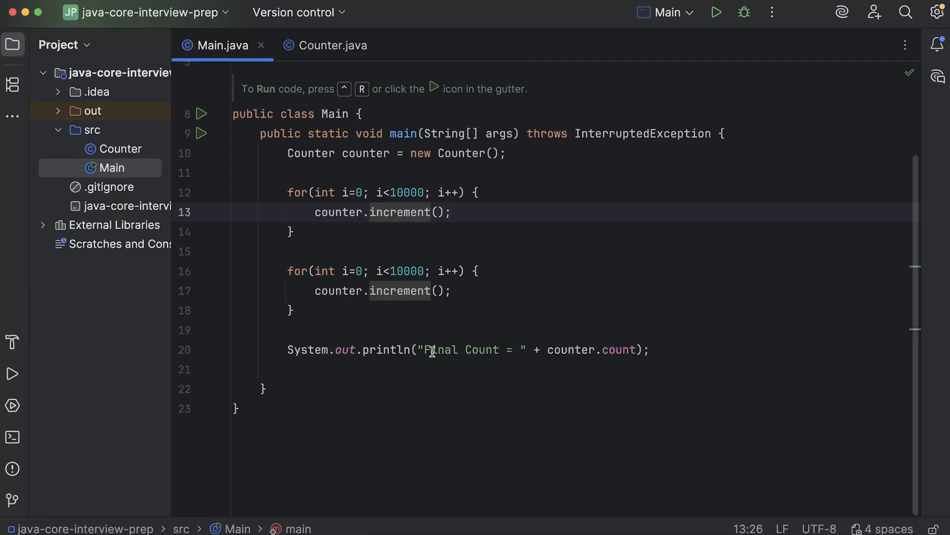
pyautogui.moveTo(428, 349); pyautogui.dragTo(506, 349)
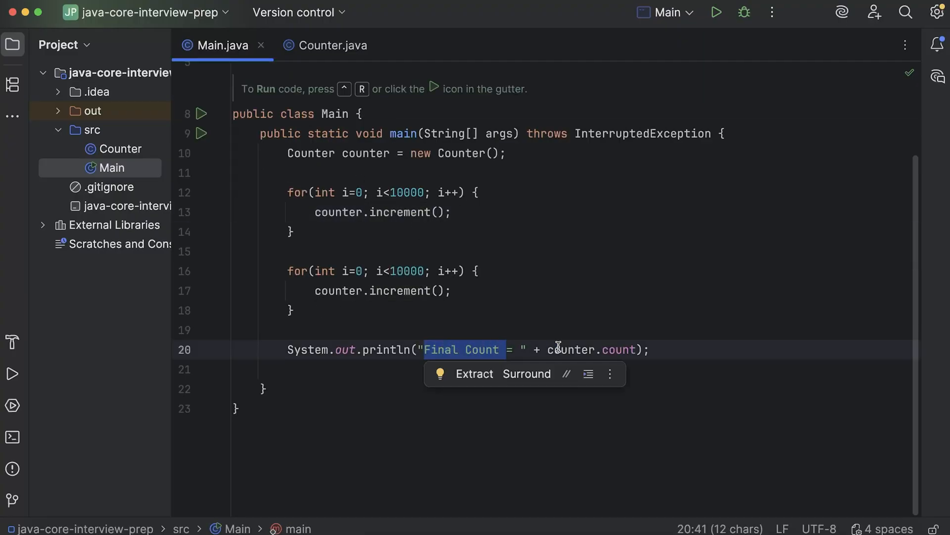
pyautogui.click(656, 350)
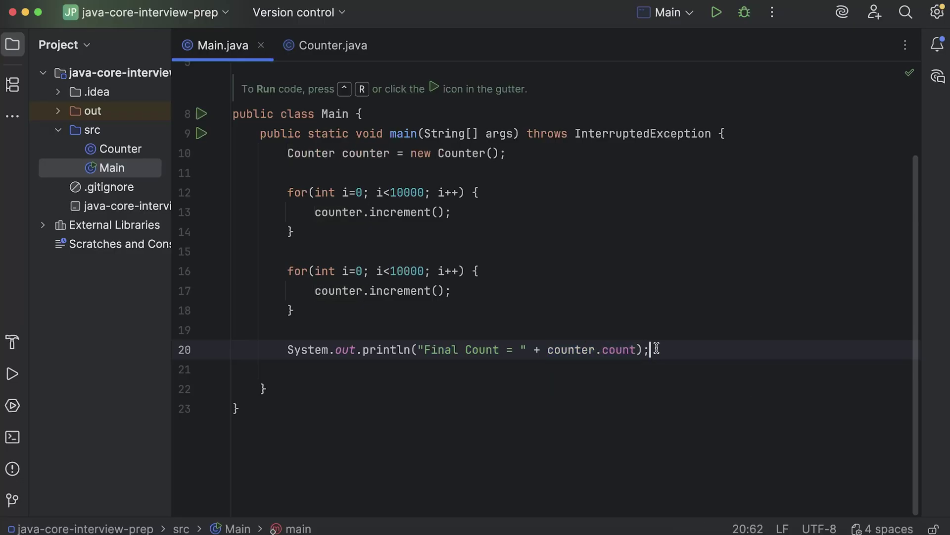
pyautogui.click(202, 134)
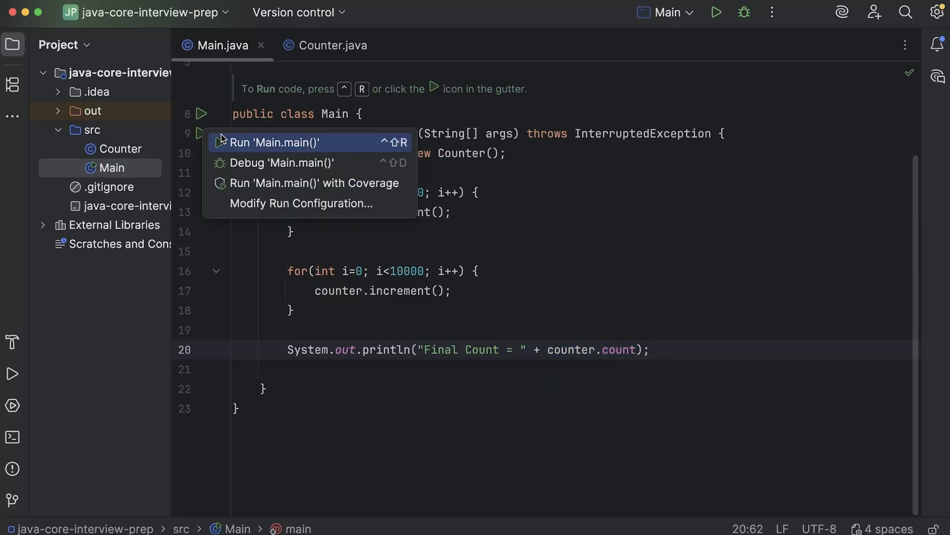
# Run Main.main(), see Final Count = 20000, hide the output, and review both loops
pyautogui.click(274, 142)
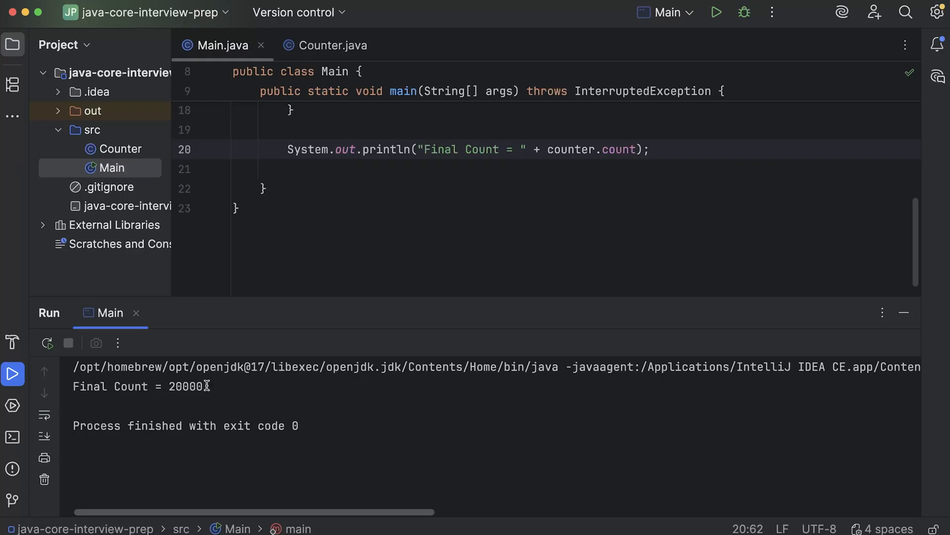
pyautogui.doubleClick(185, 387)
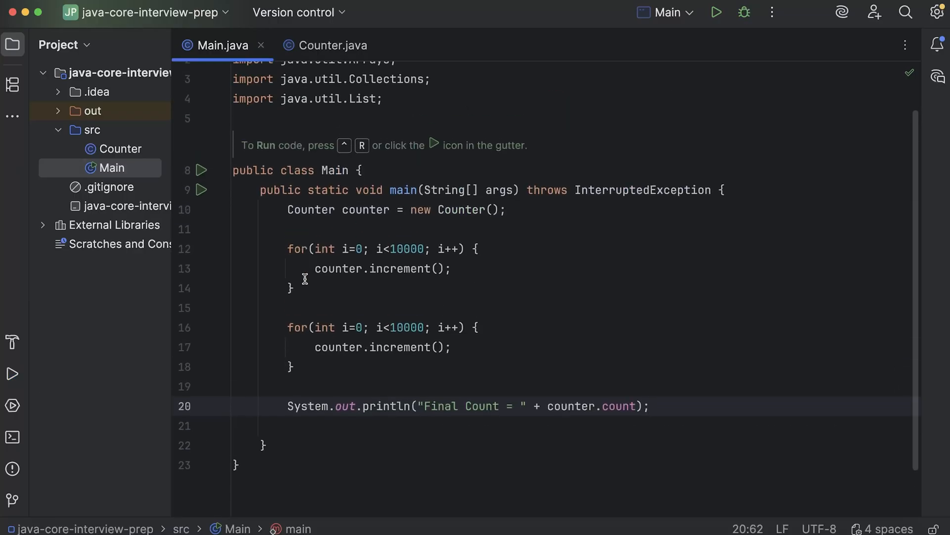
pyautogui.click(291, 288)
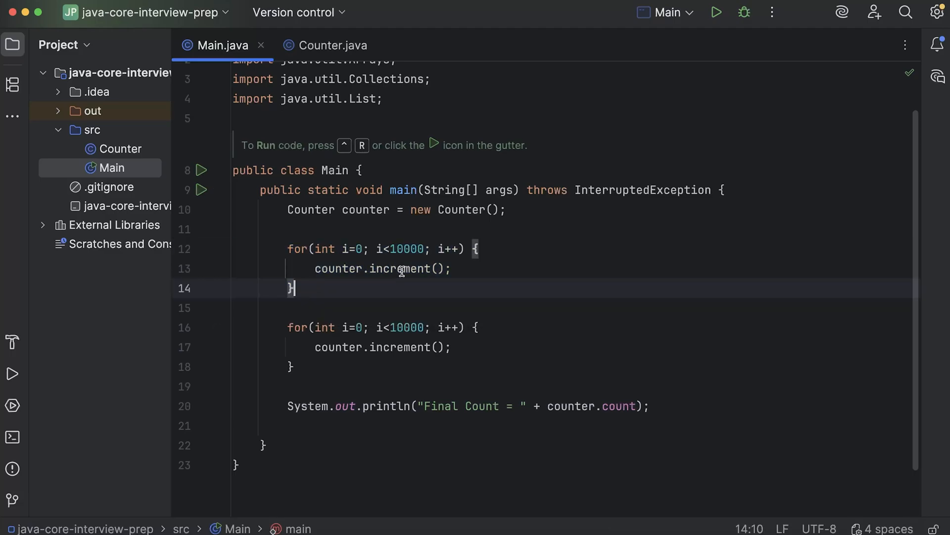
pyautogui.click(332, 45)
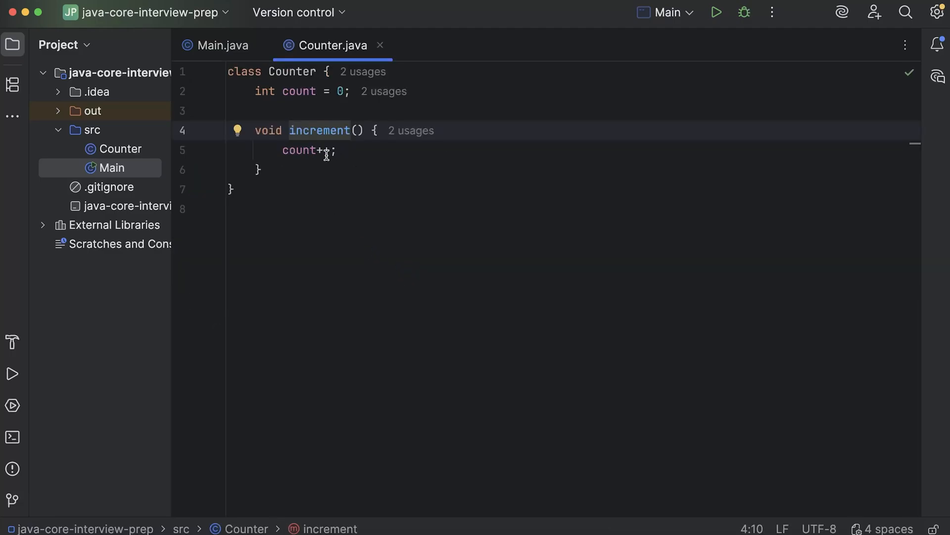
pyautogui.click(221, 45)
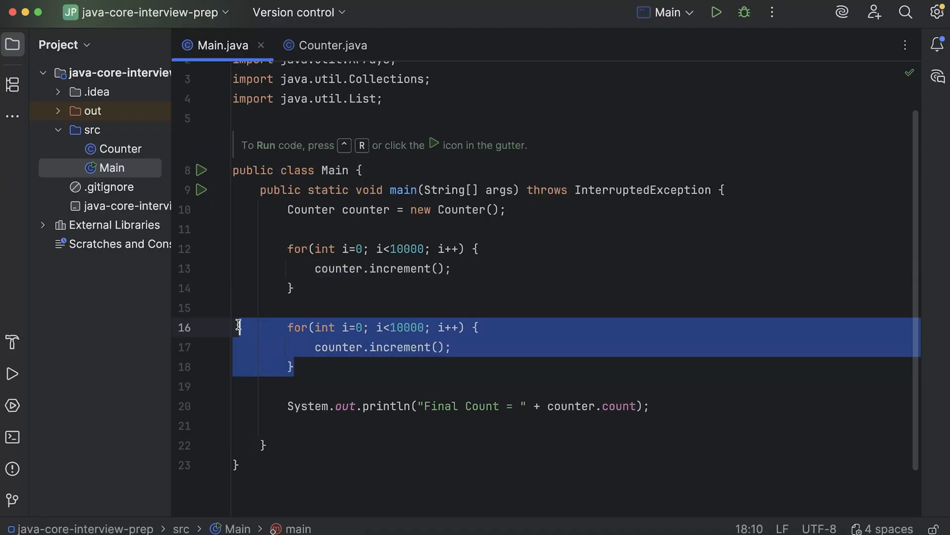
pyautogui.click(325, 305)
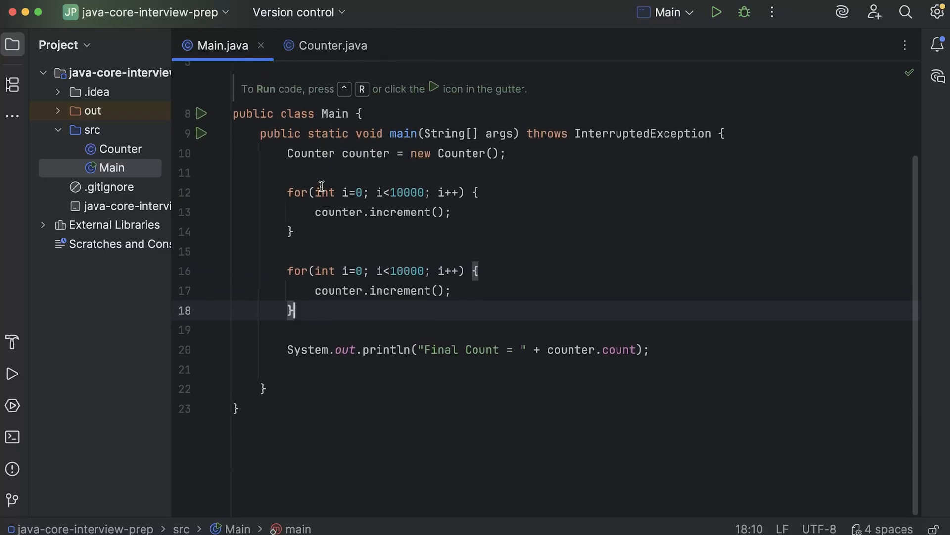
pyautogui.moveTo(326, 318)
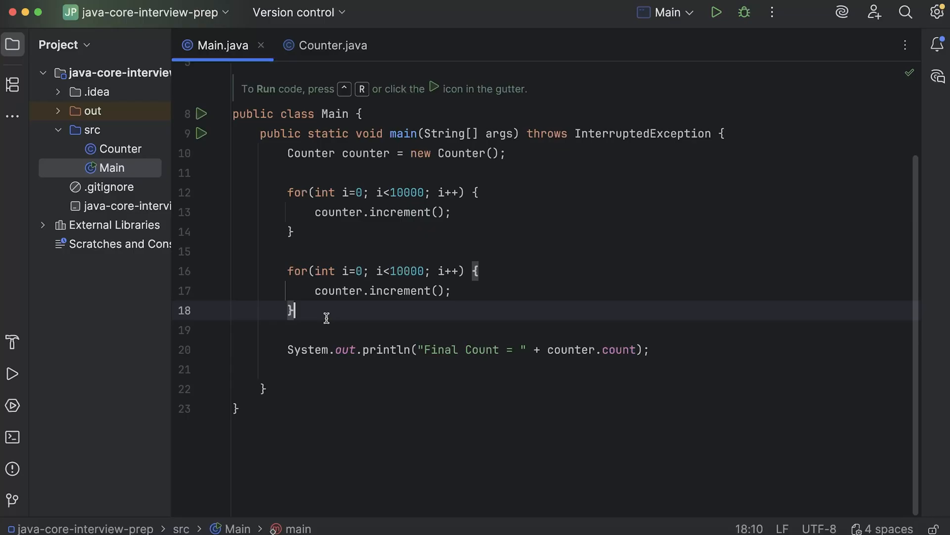
pyautogui.moveTo(372, 284)
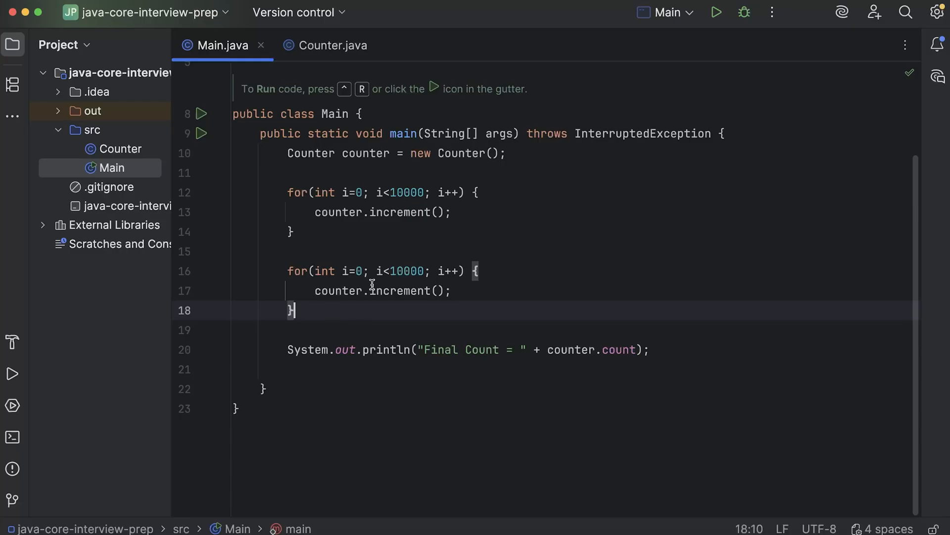
pyautogui.moveTo(416, 268)
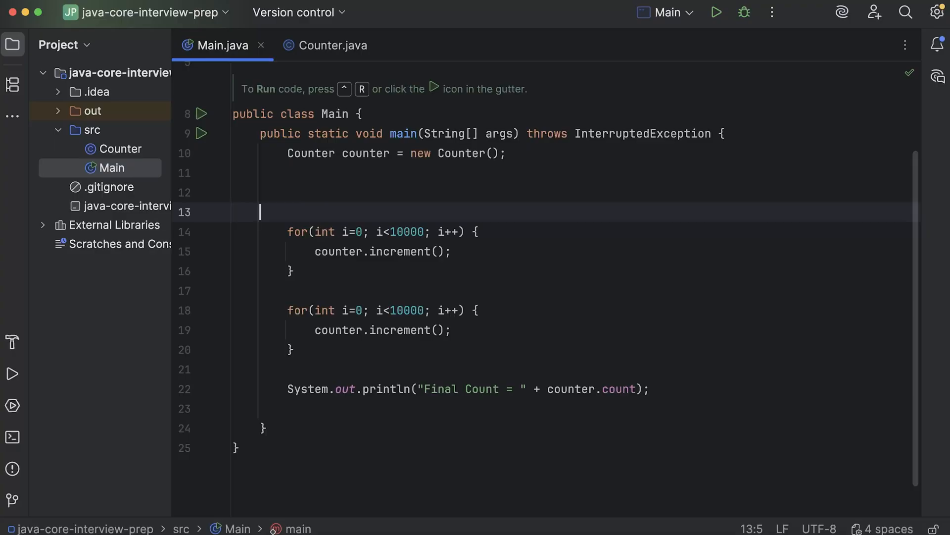
# Declare 'Thread t1 = new Thread(() -> {})' and move the first 10000-iteration loop into its body
pyautogui.write('Thread')
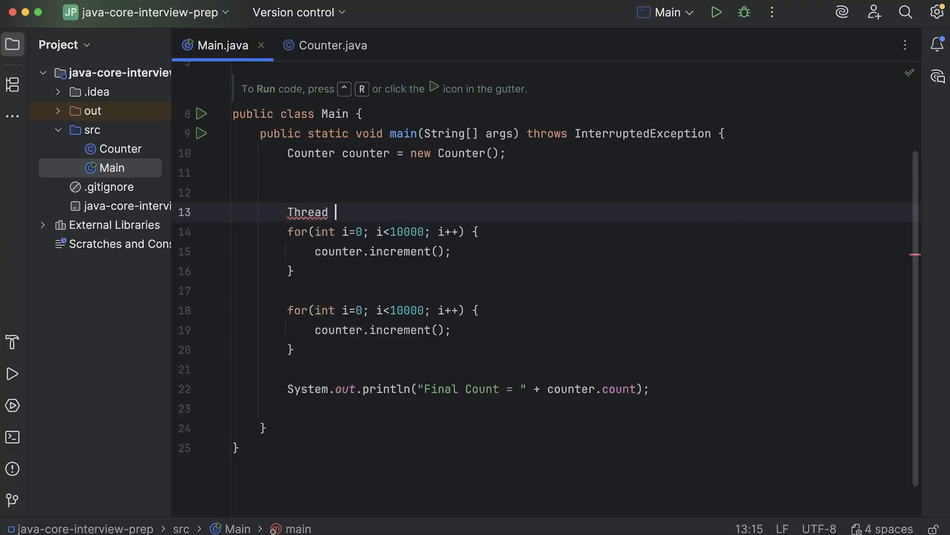
pyautogui.write('t1 =')
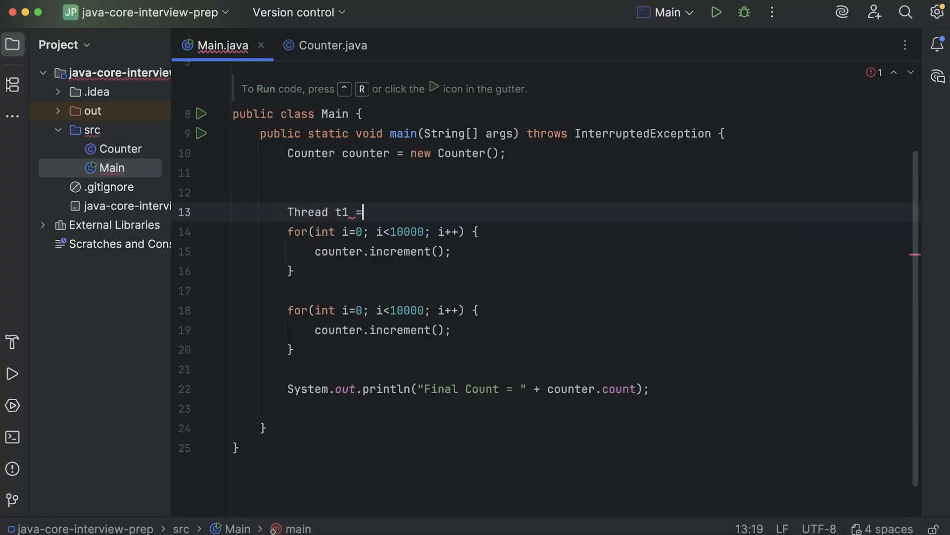
pyautogui.write('new Thread()')
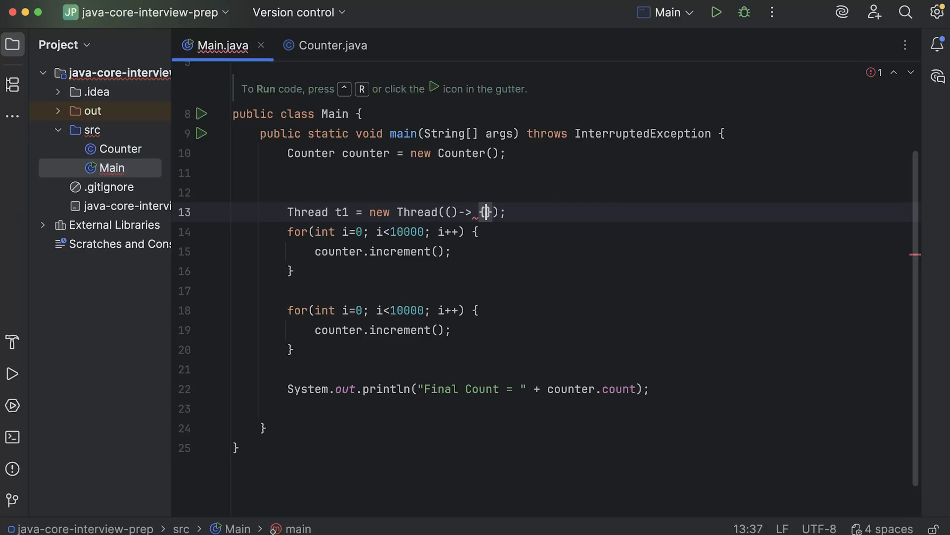
pyautogui.press('Enter')
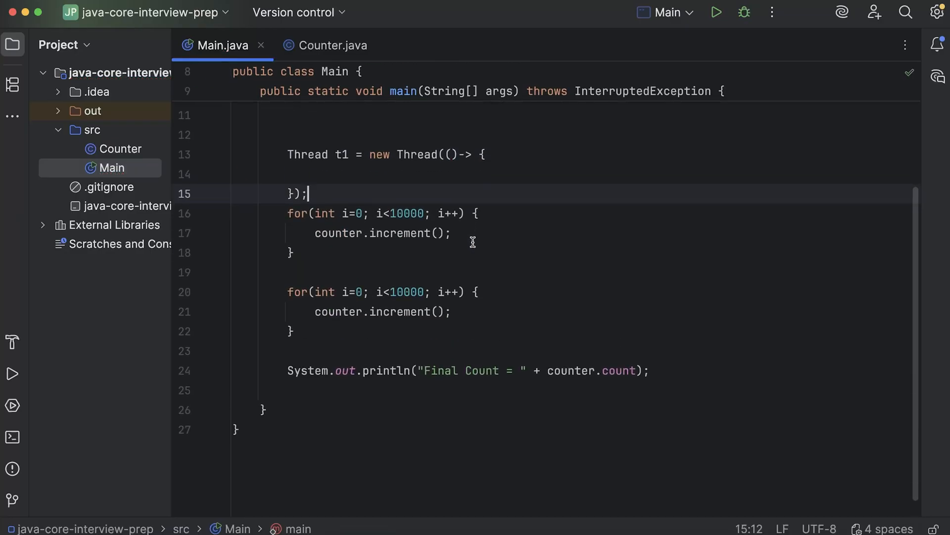
pyautogui.moveTo(288, 213); pyautogui.dragTo(295, 253)
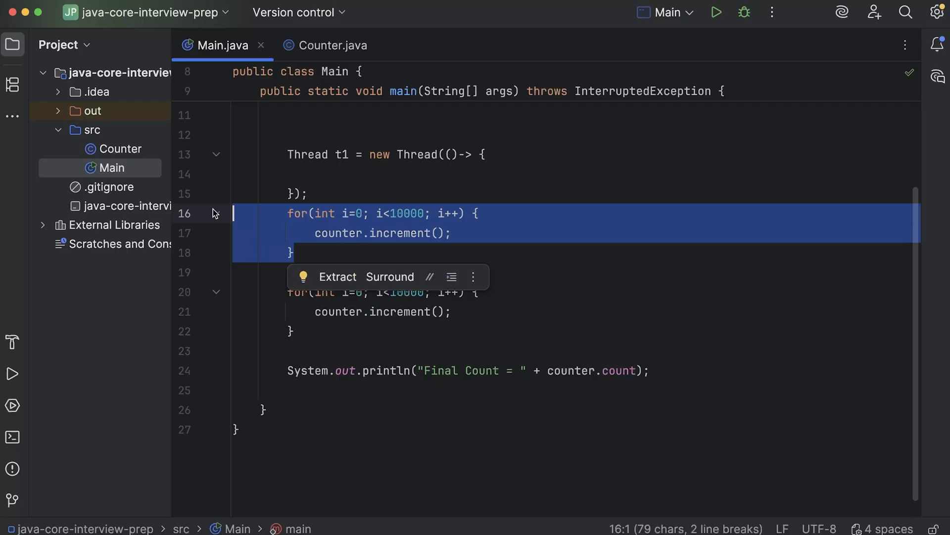
pyautogui.press('Delete')
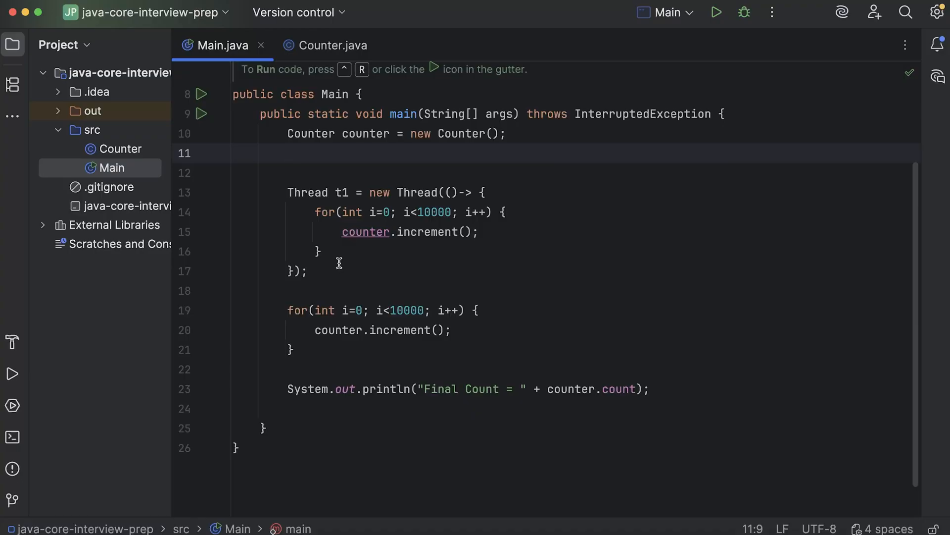
pyautogui.moveTo(301, 329)
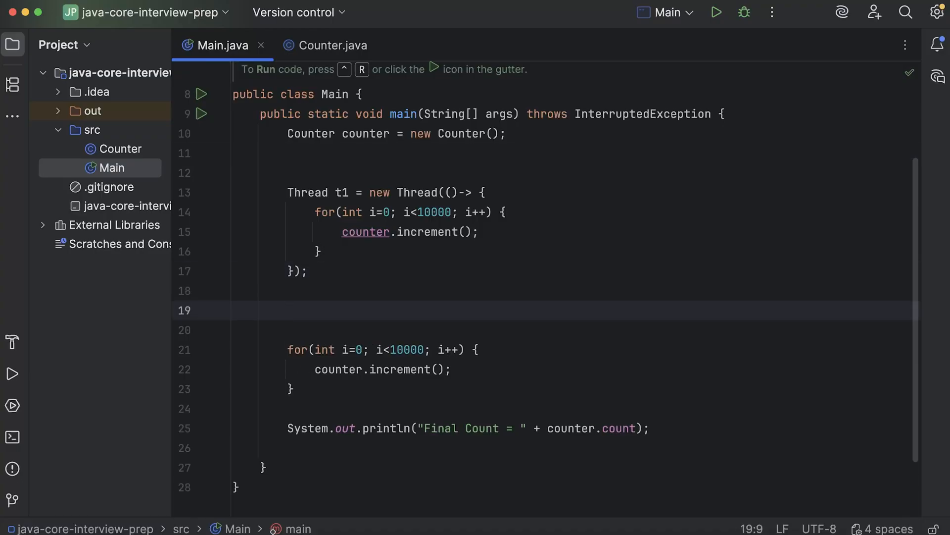
# Type 'Thread t2 = new Thread(() -> {' on the line below t1
pyautogui.write('Thread')
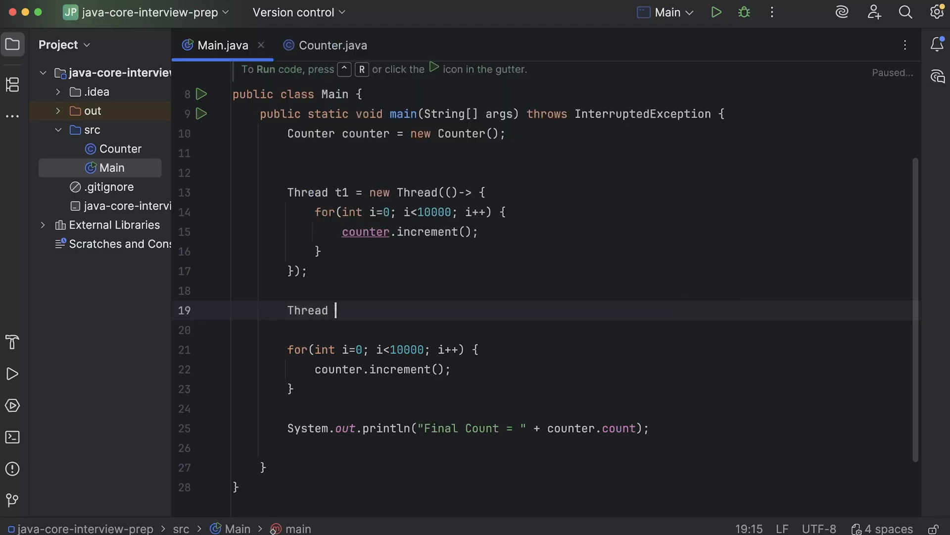
pyautogui.write('t2 = new')
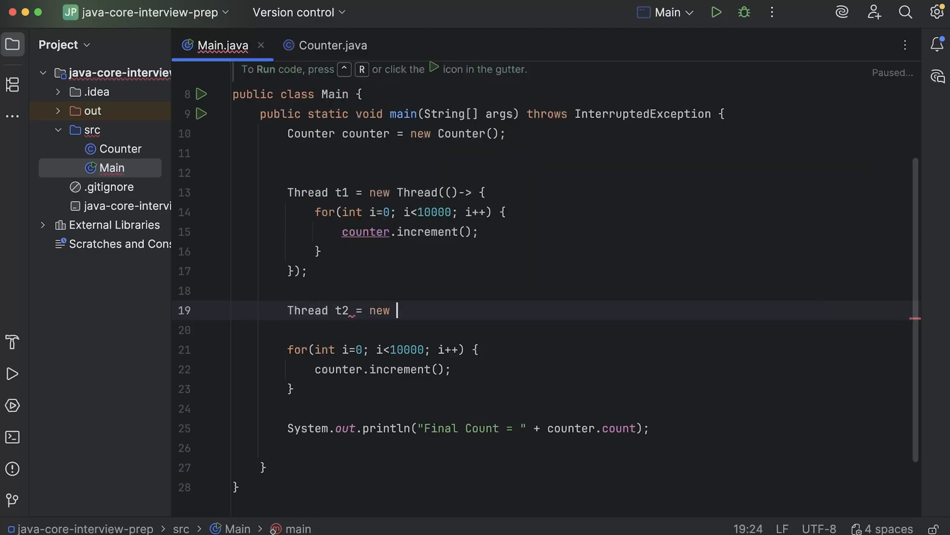
pyautogui.write('Thread(()')
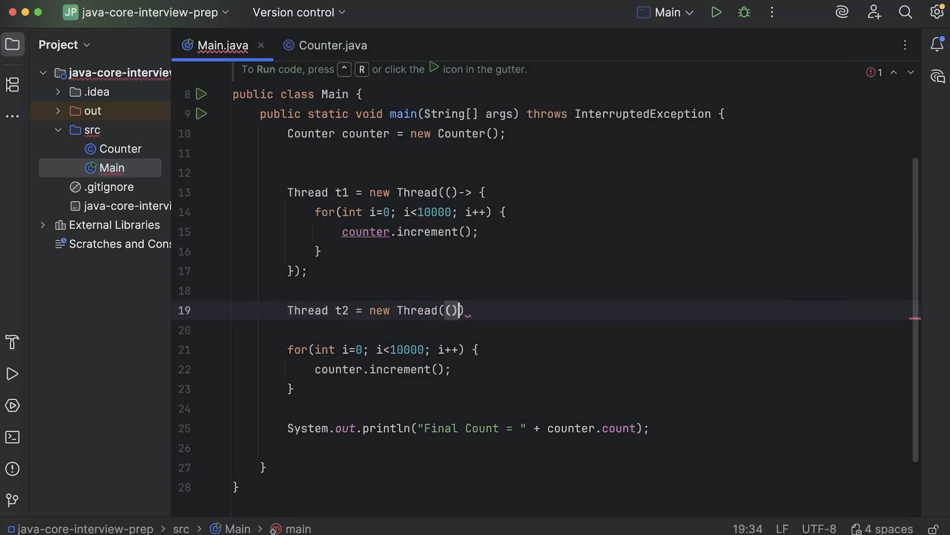
pyautogui.write('-> {')
pyautogui.write('})')
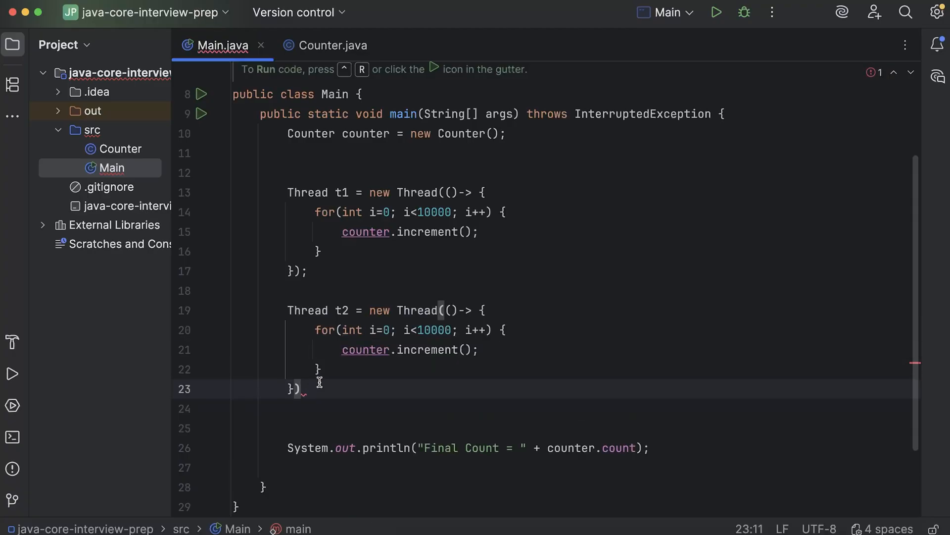
# Terminate t2's statement, then add t1.start(), t2.start() and the join calls
pyautogui.write(';')
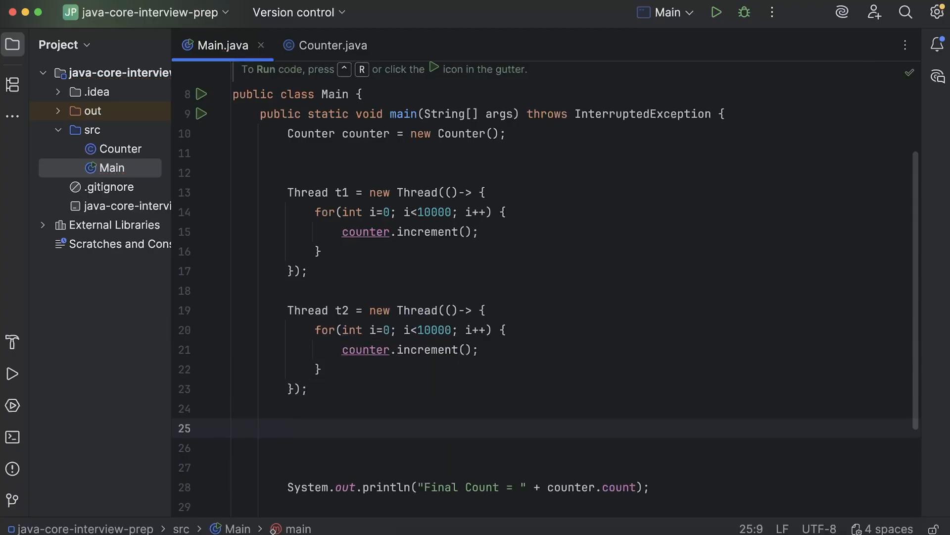
pyautogui.write('t1.start();')
pyautogui.write('t2')
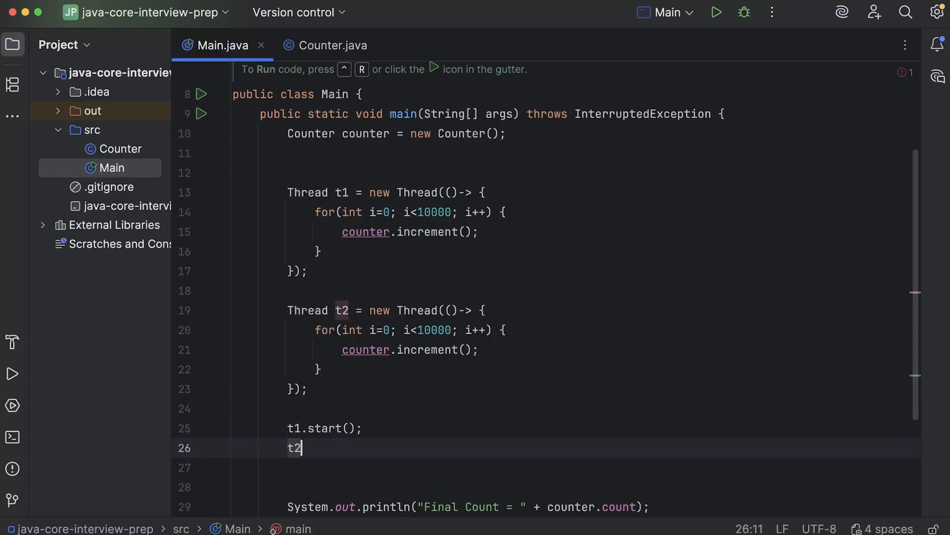
pyautogui.write('.start();')
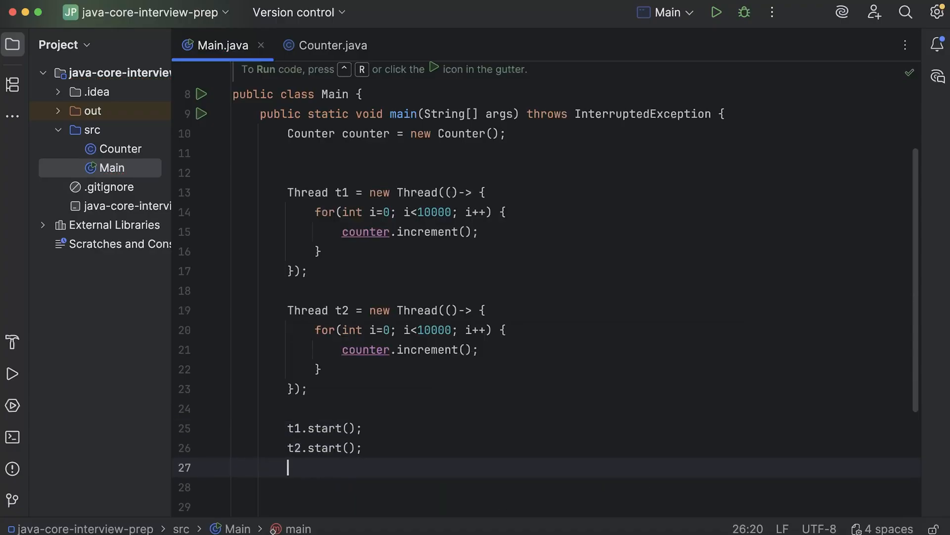
pyautogui.write('t.')
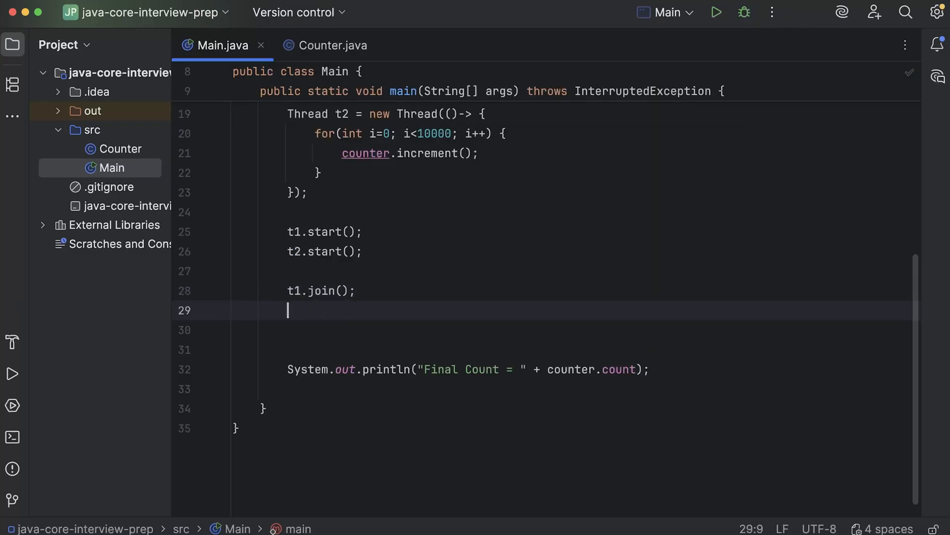
pyautogui.write('t2.')
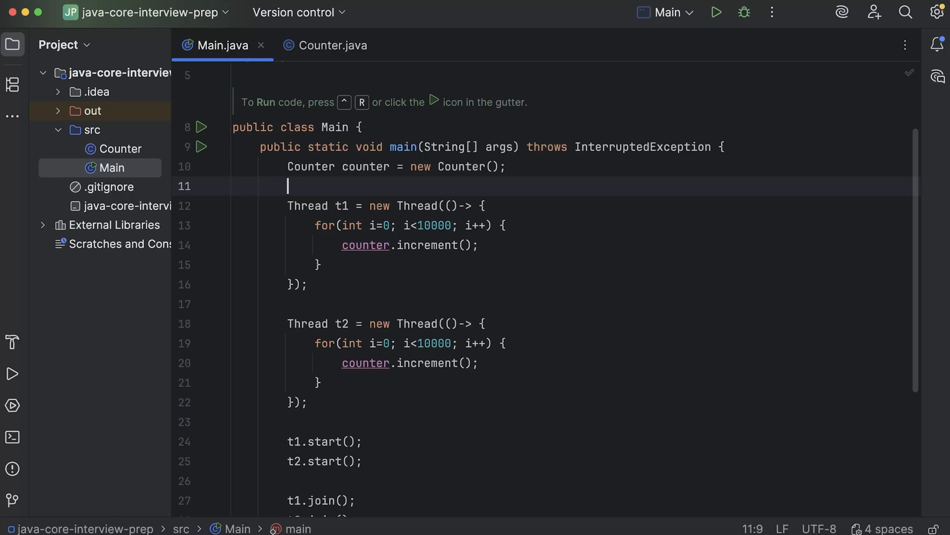
pyautogui.scroll(-3)
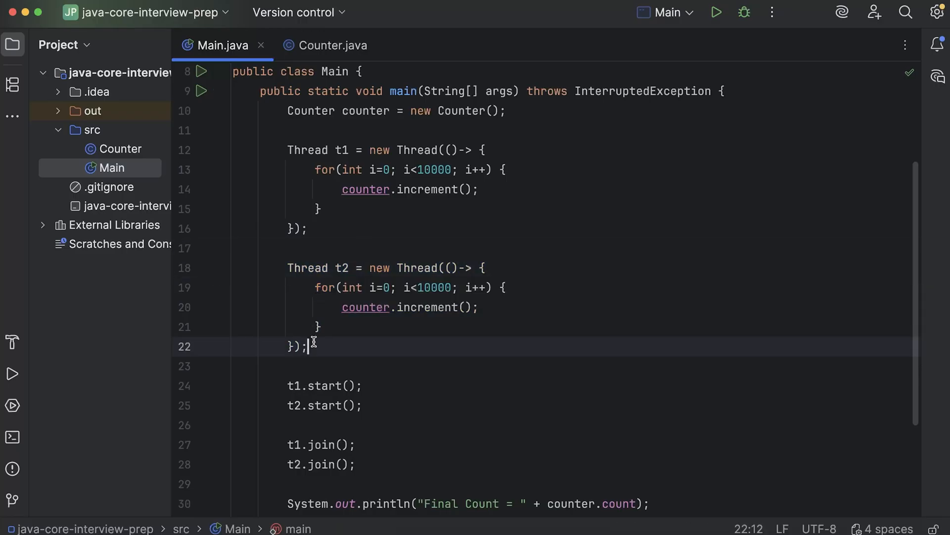
pyautogui.scroll(-3)
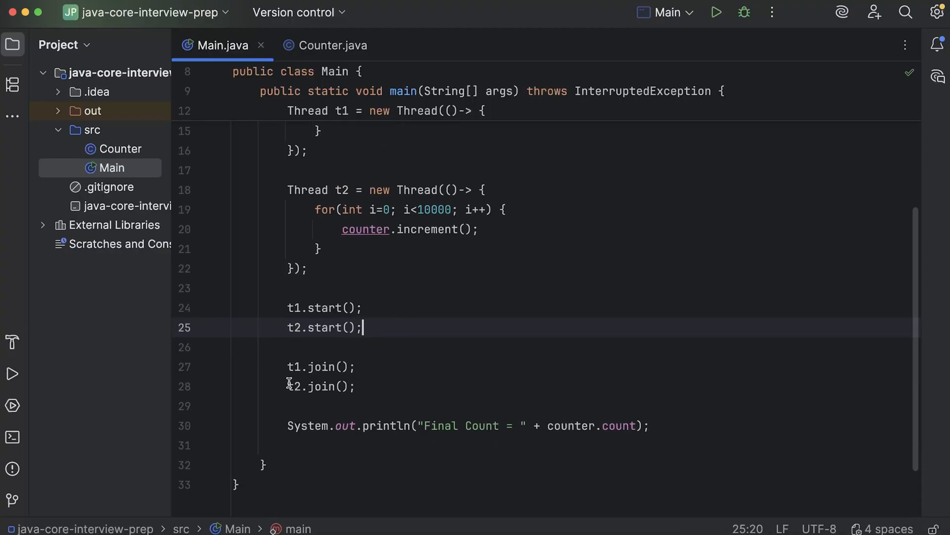
pyautogui.click(376, 387)
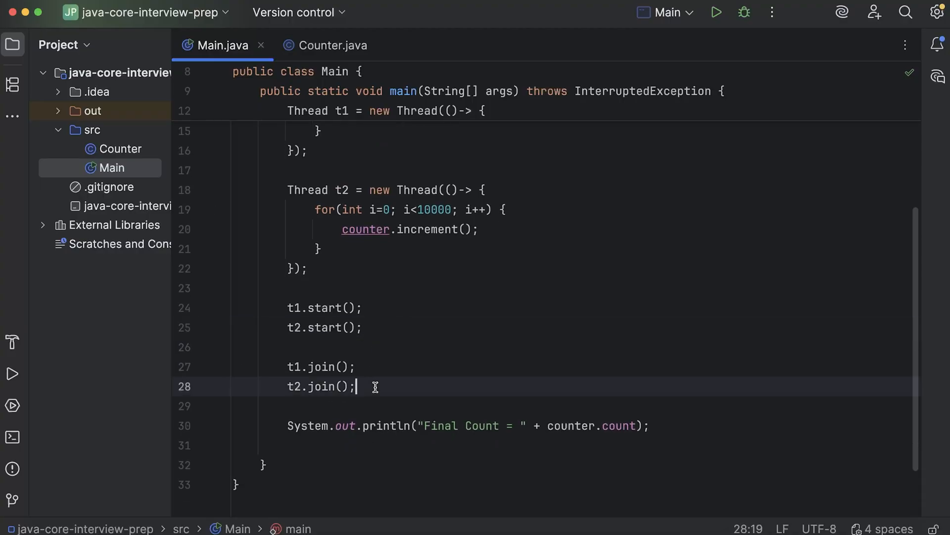
pyautogui.click(322, 367)
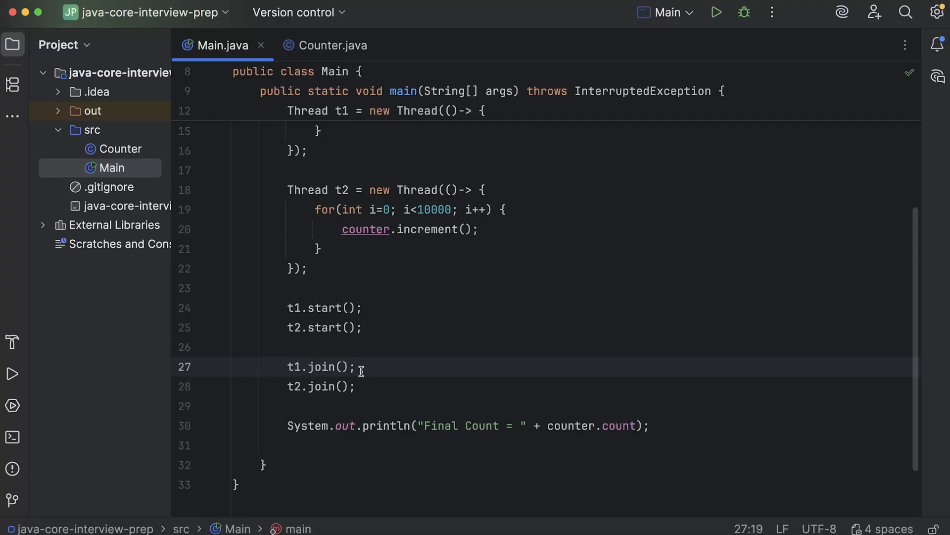
pyautogui.moveTo(352, 364)
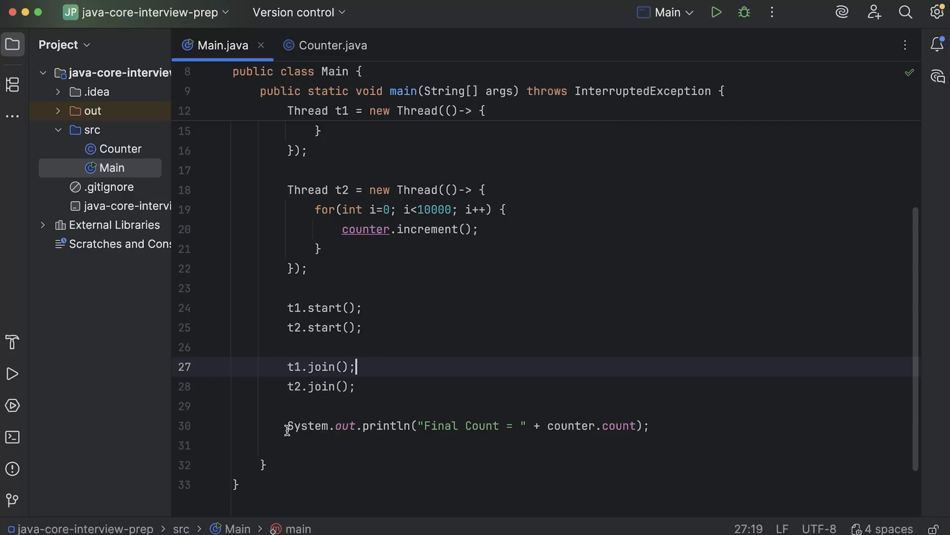
pyautogui.moveTo(288, 424); pyautogui.dragTo(384, 424)
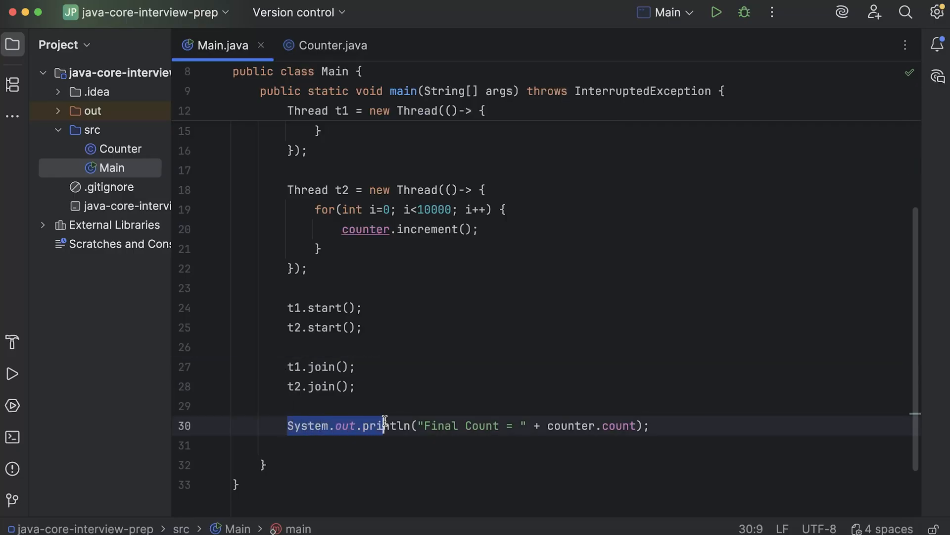
pyautogui.click(313, 332)
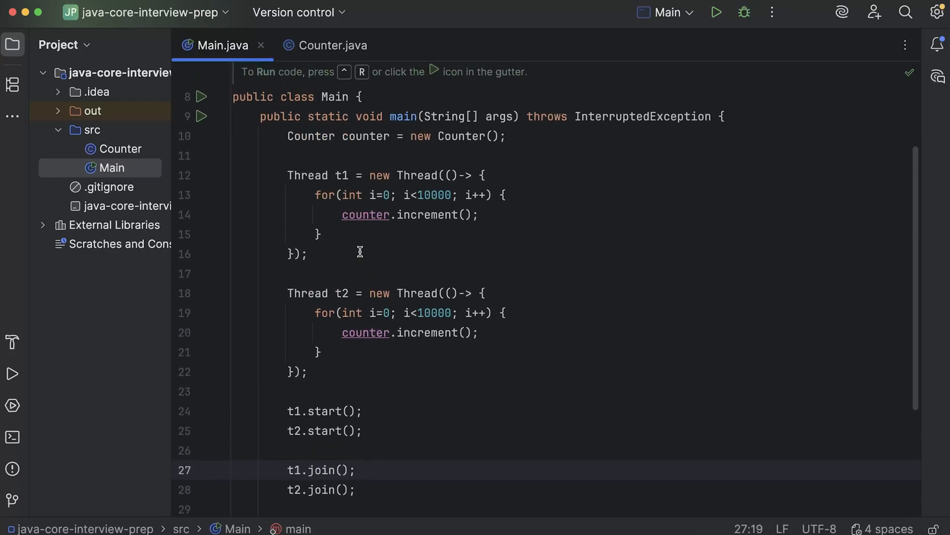
pyautogui.moveTo(316, 195); pyautogui.dragTo(321, 234)
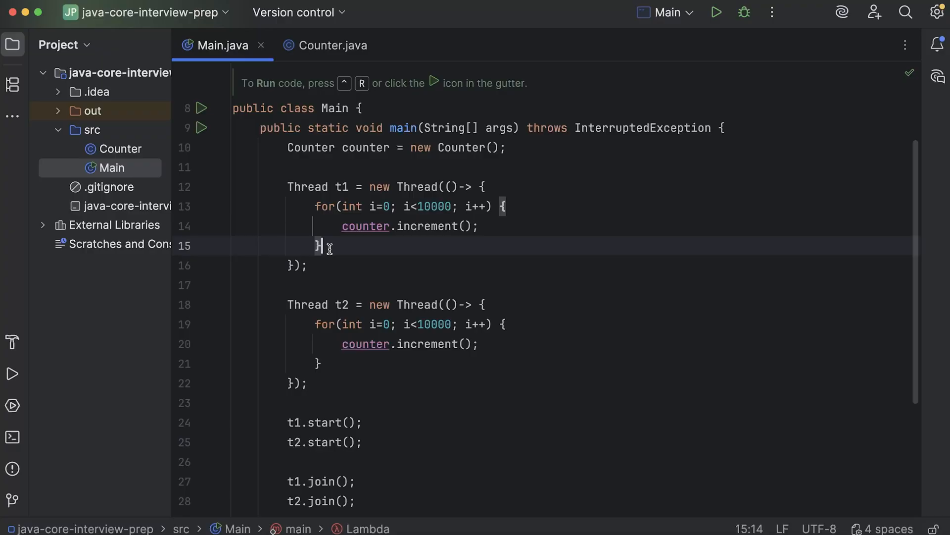
pyautogui.moveTo(352, 323)
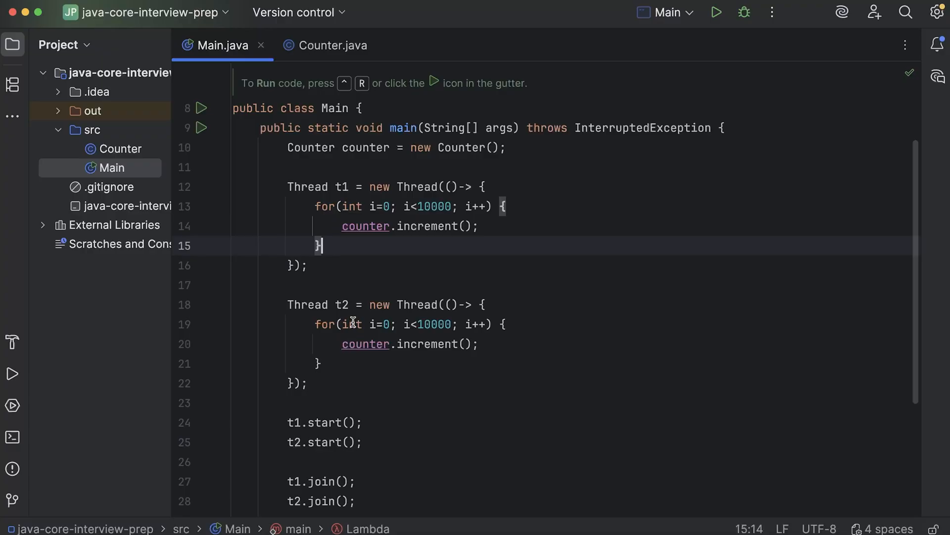
pyautogui.click(315, 266)
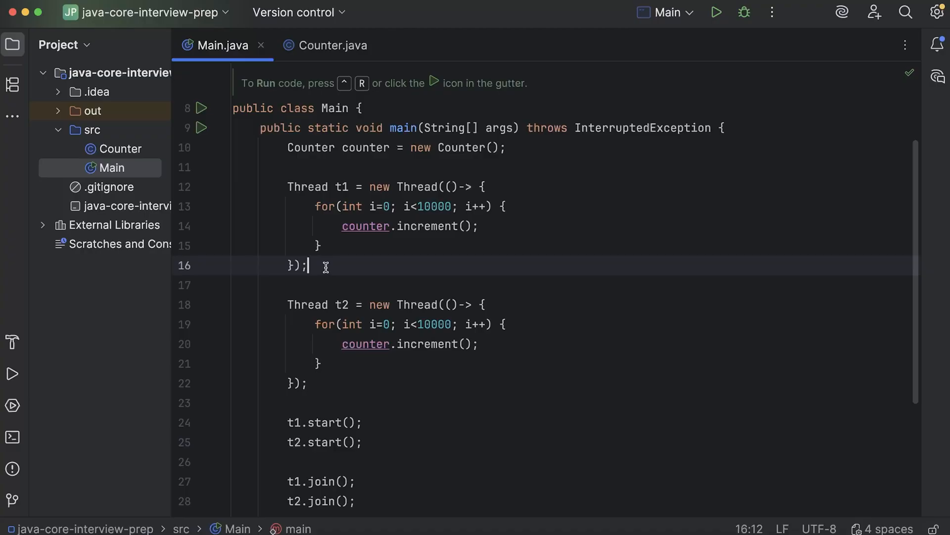
pyautogui.moveTo(316, 160)
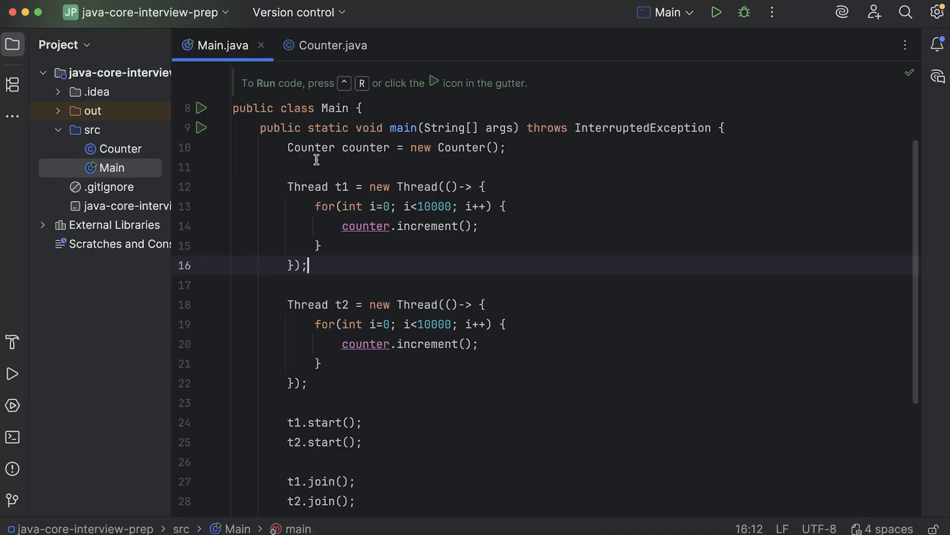
pyautogui.moveTo(272, 183)
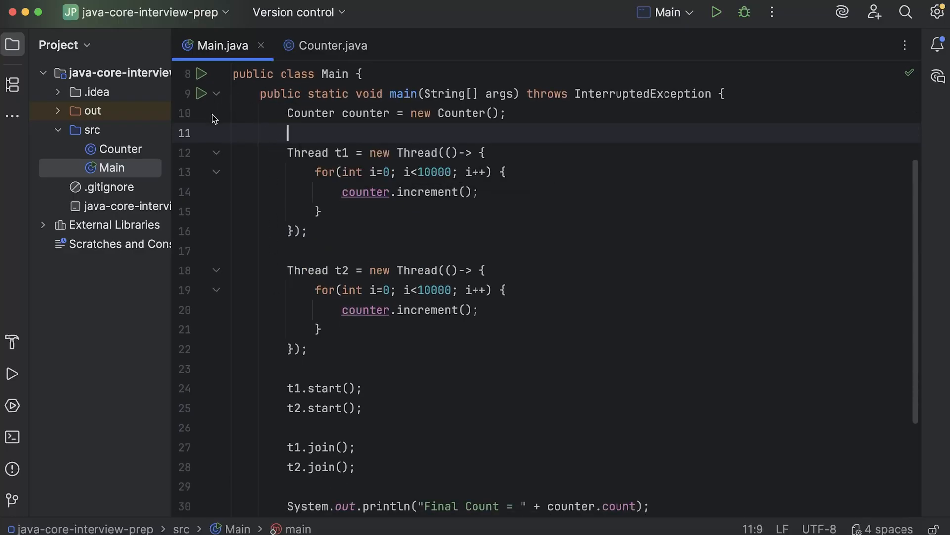
pyautogui.scroll(-3)
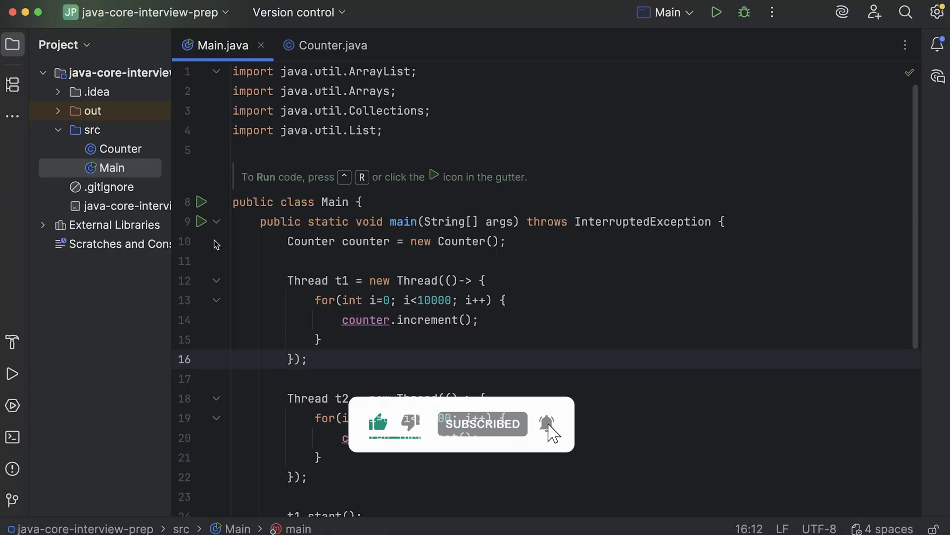
pyautogui.moveTo(287, 241); pyautogui.dragTo(412, 241)
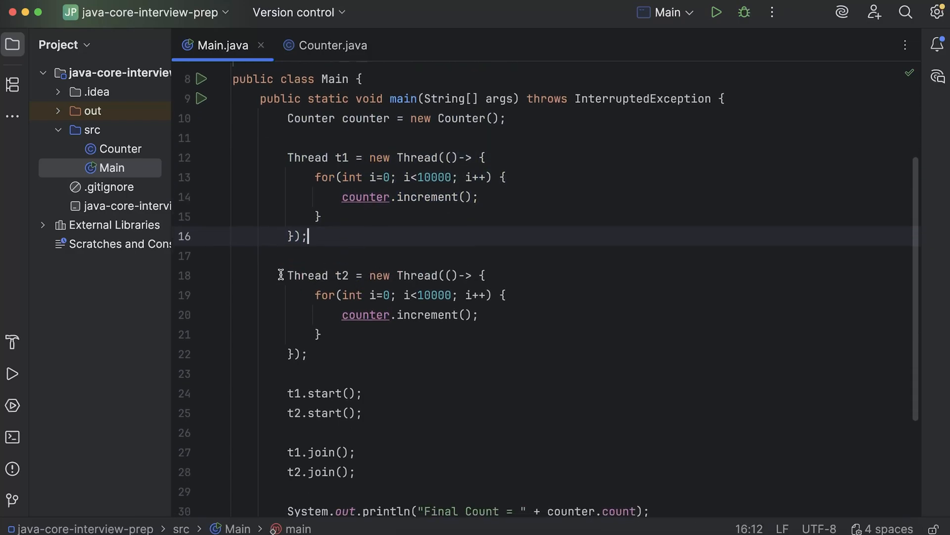
pyautogui.moveTo(288, 276); pyautogui.dragTo(308, 354)
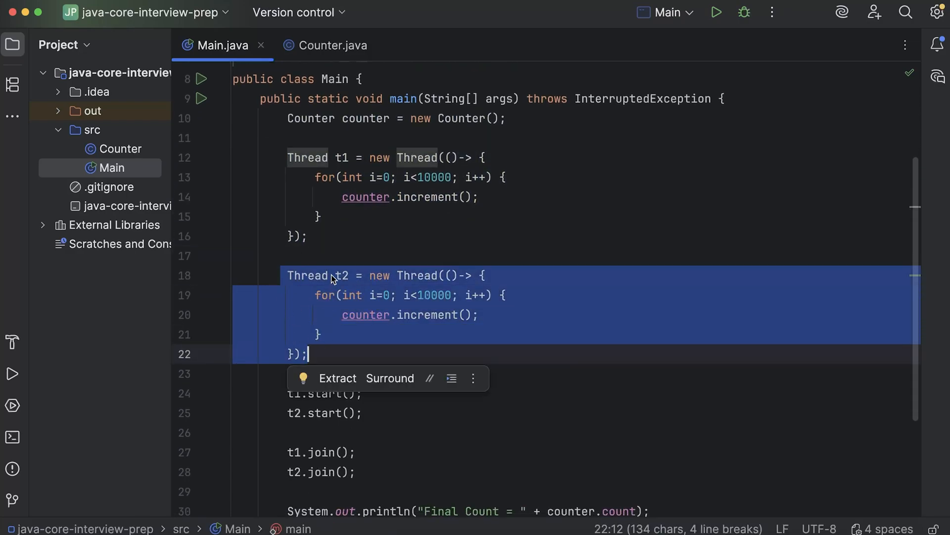
pyautogui.click(315, 177)
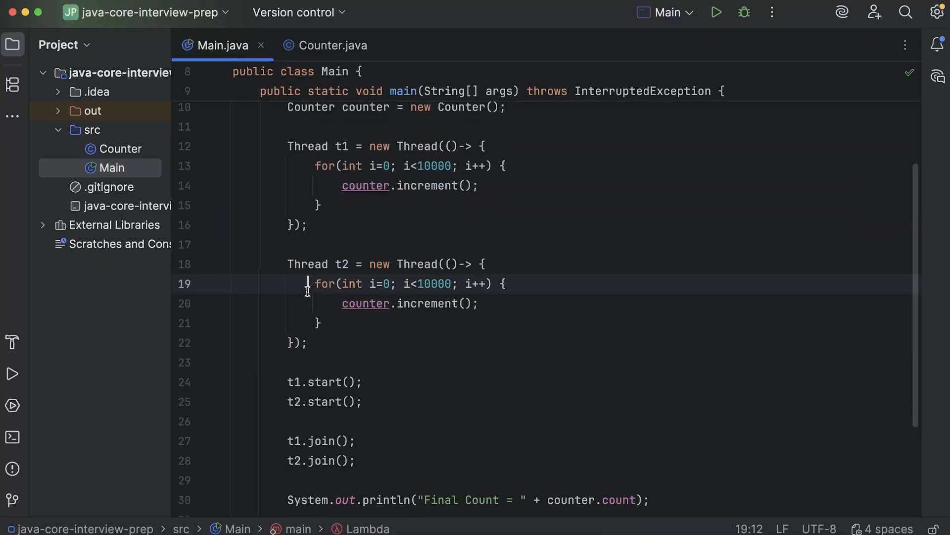
pyautogui.scroll(-3)
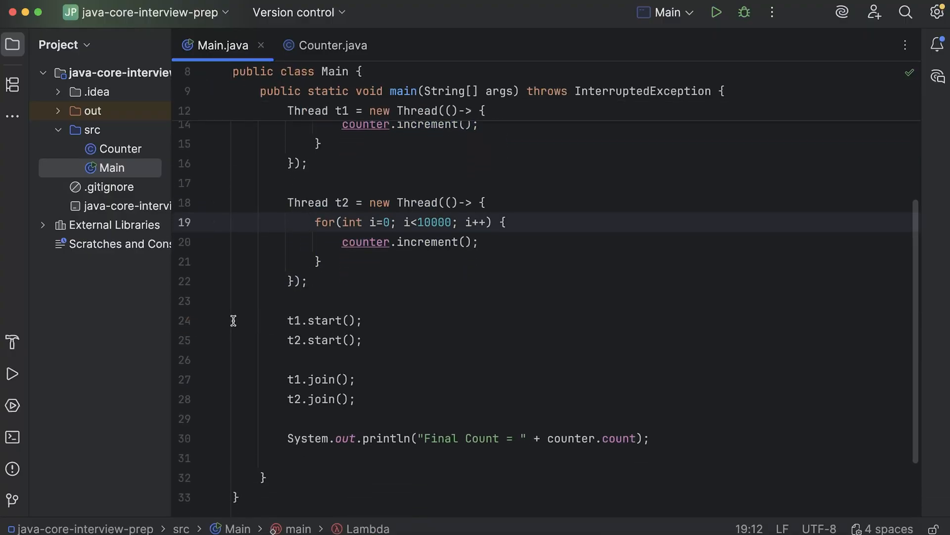
pyautogui.moveTo(275, 317)
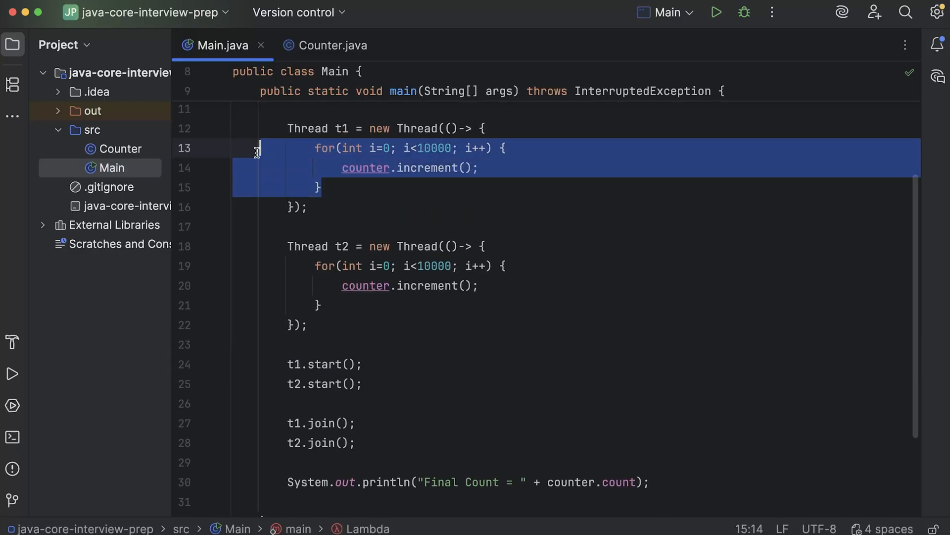
pyautogui.click(363, 364)
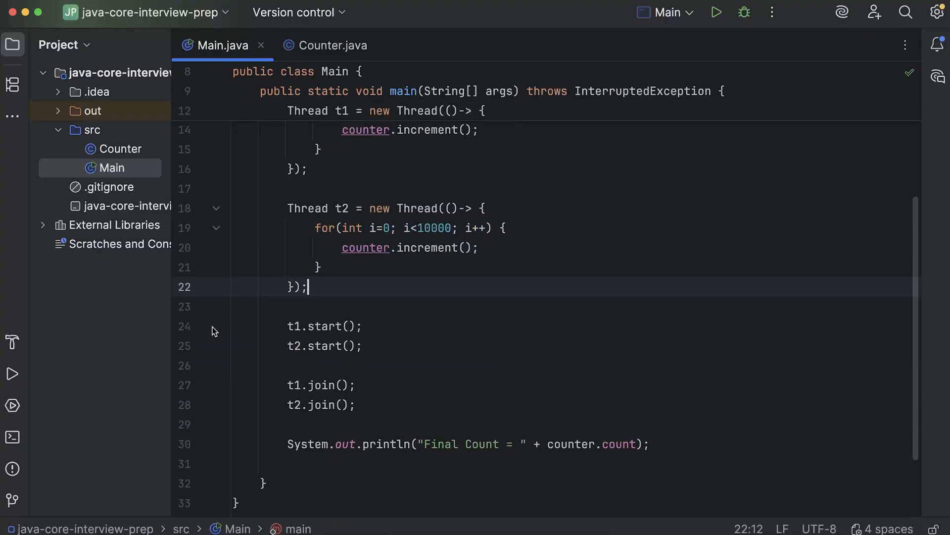
pyautogui.click(385, 346)
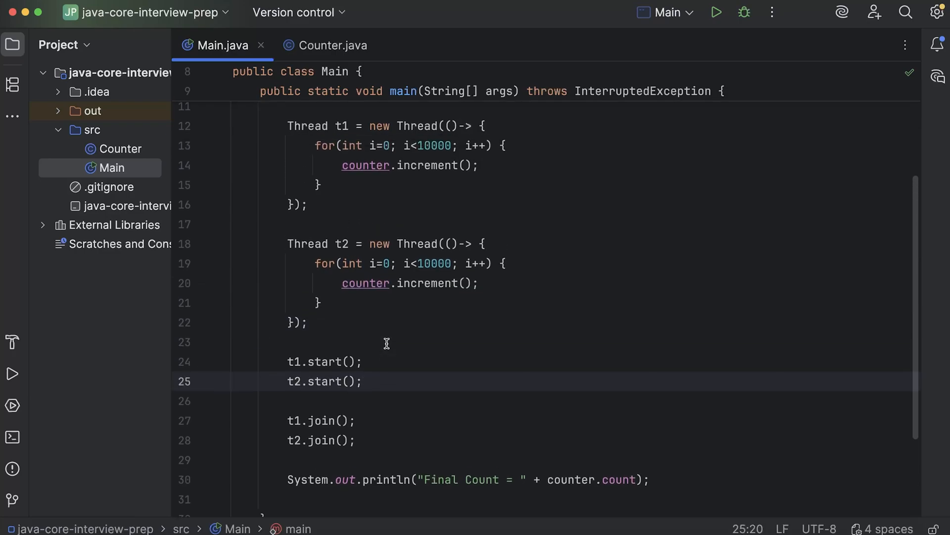
pyautogui.moveTo(357, 132)
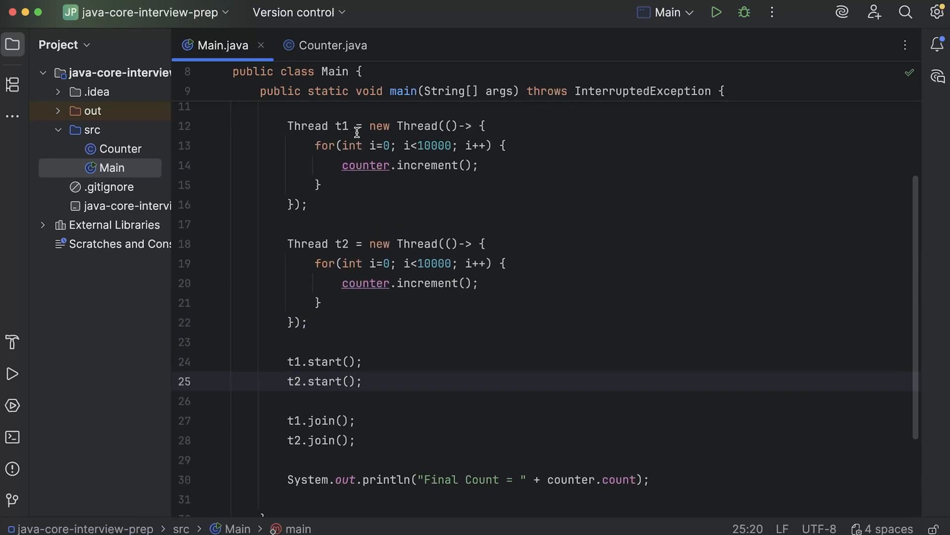
pyautogui.moveTo(345, 310)
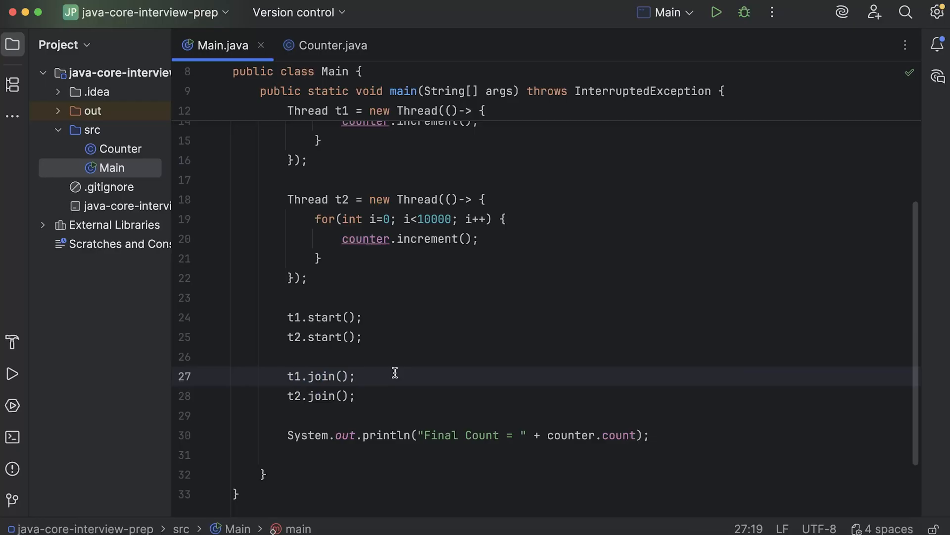
pyautogui.doubleClick(325, 377)
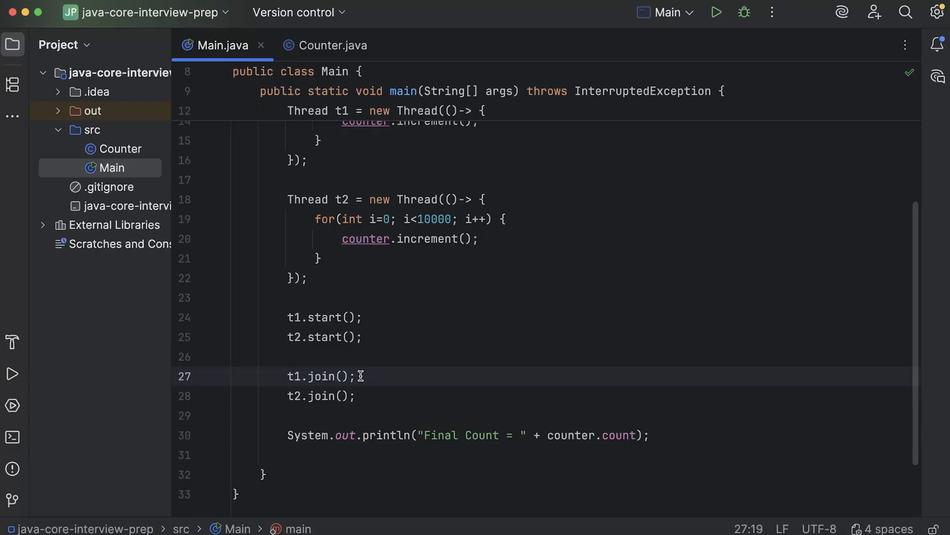
pyautogui.moveTo(387, 376)
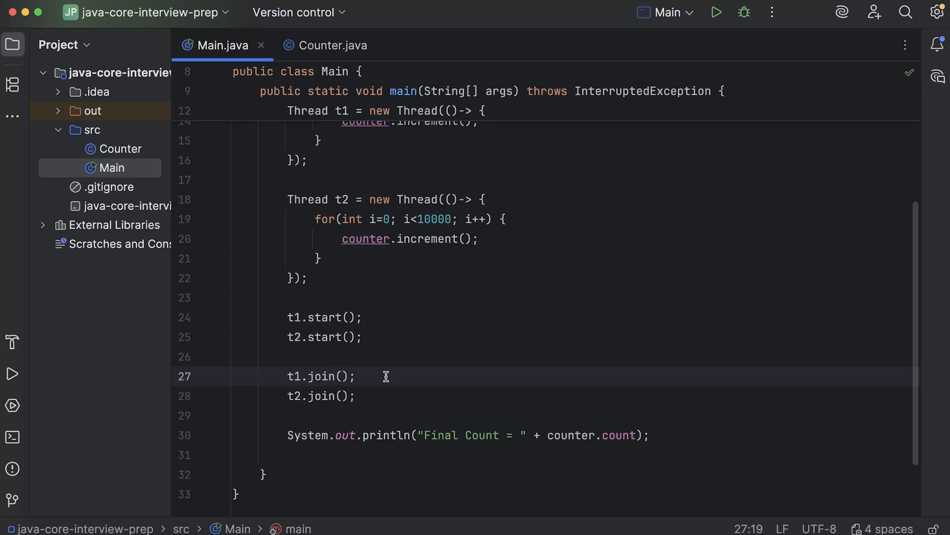
pyautogui.click(357, 376)
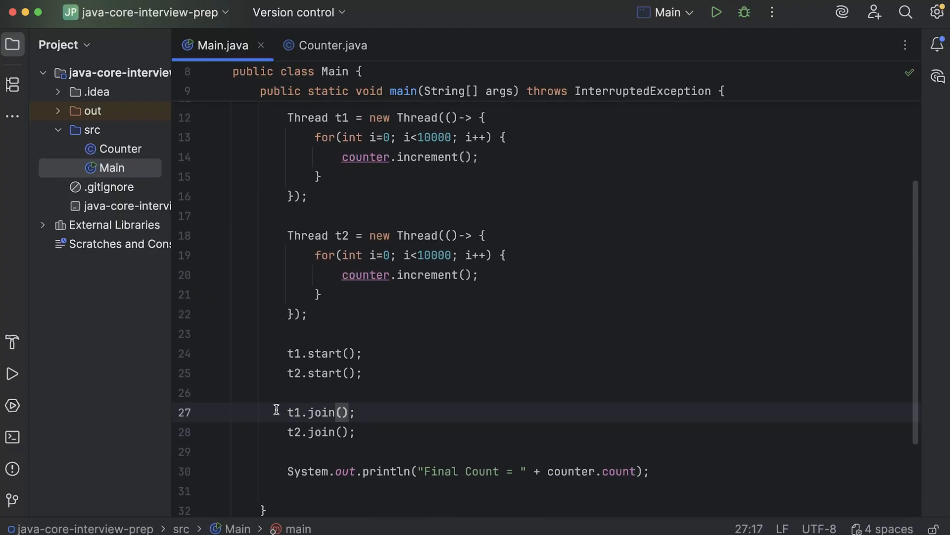
pyautogui.click(317, 176)
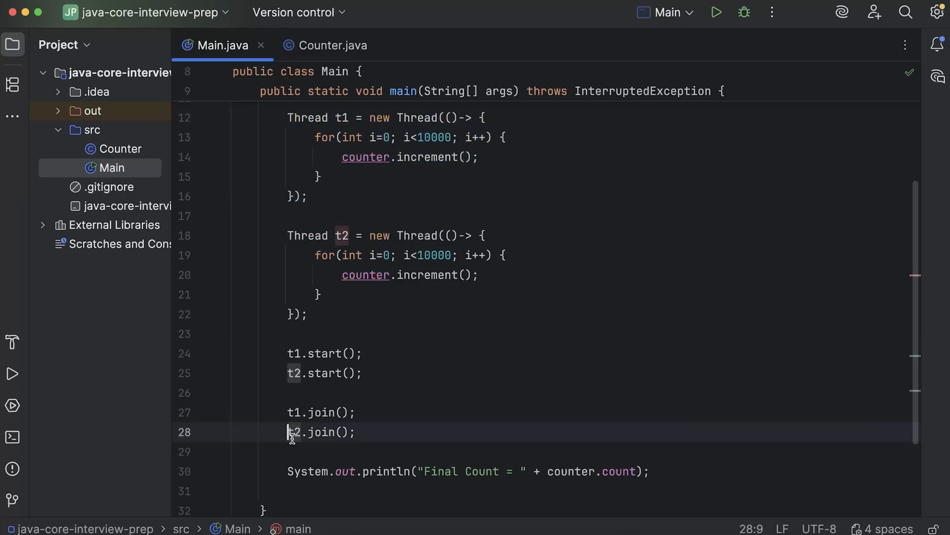
pyautogui.doubleClick(293, 432)
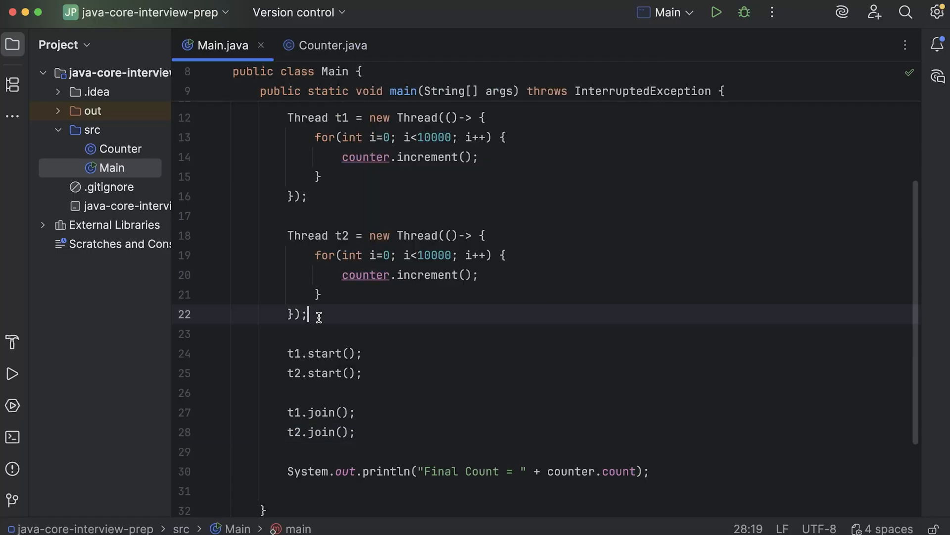
pyautogui.click(355, 292)
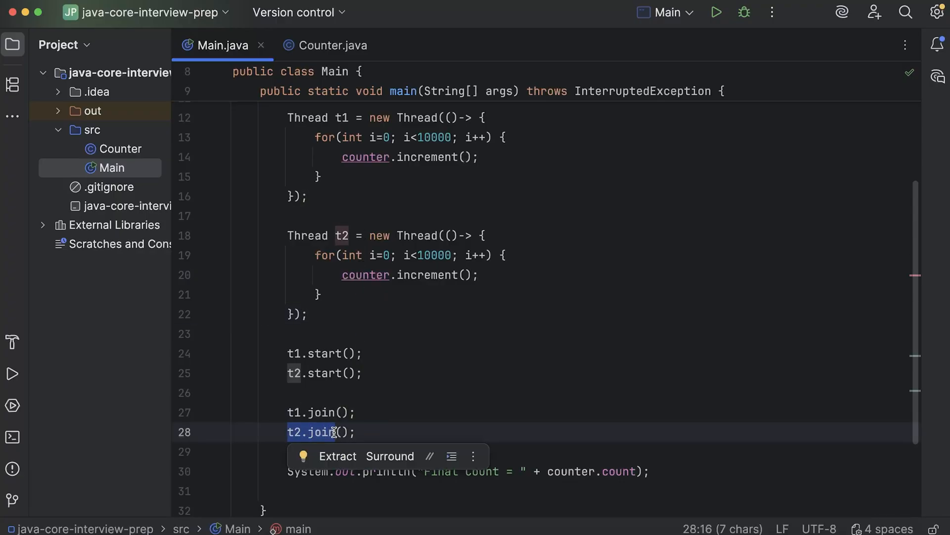
pyautogui.moveTo(368, 248)
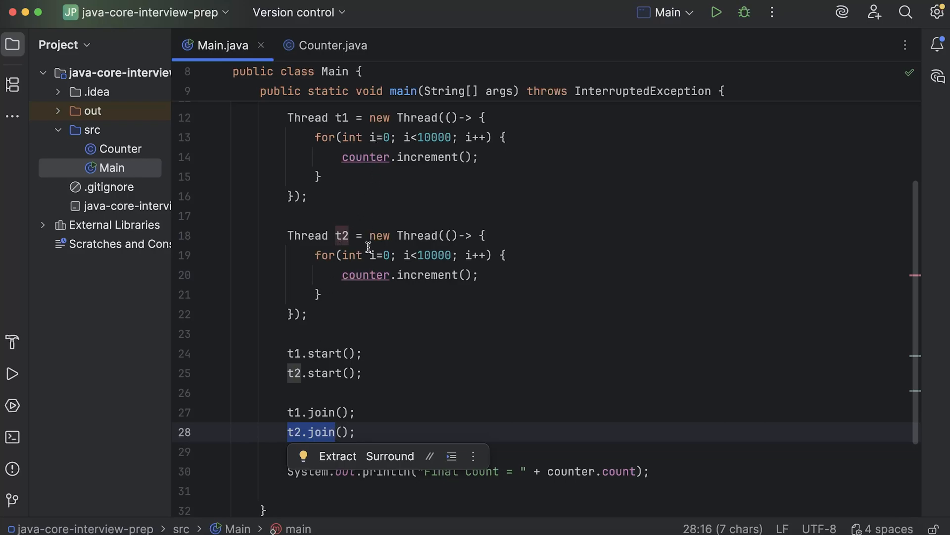
pyautogui.moveTo(380, 400)
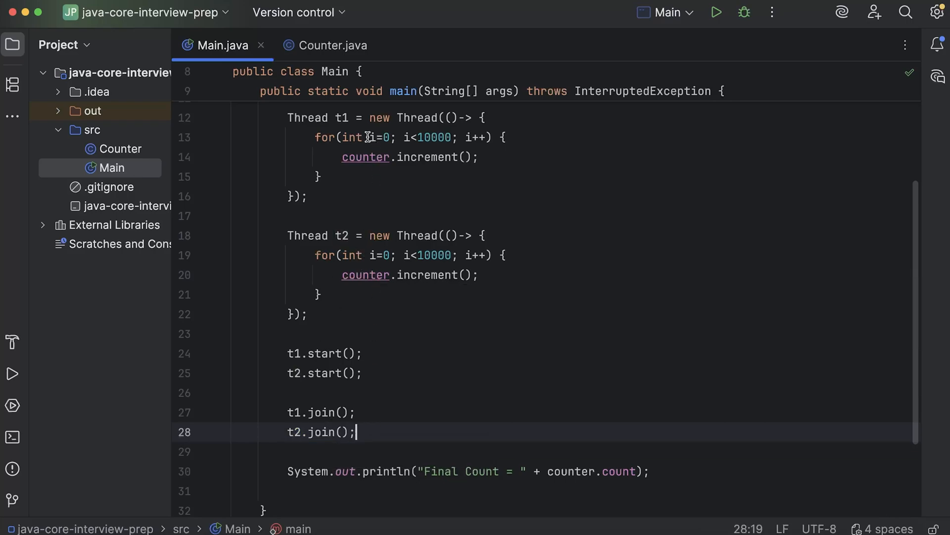
pyautogui.moveTo(370, 217)
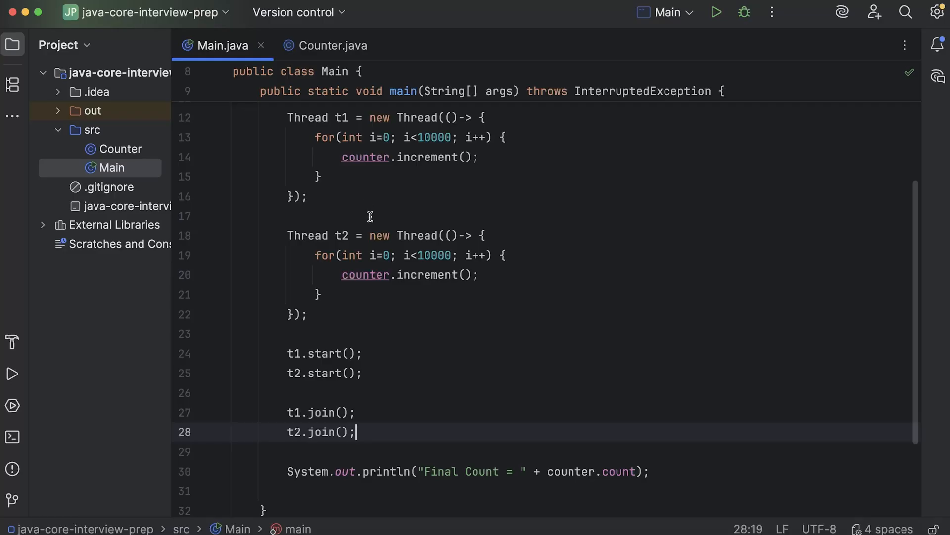
pyautogui.scroll(-3)
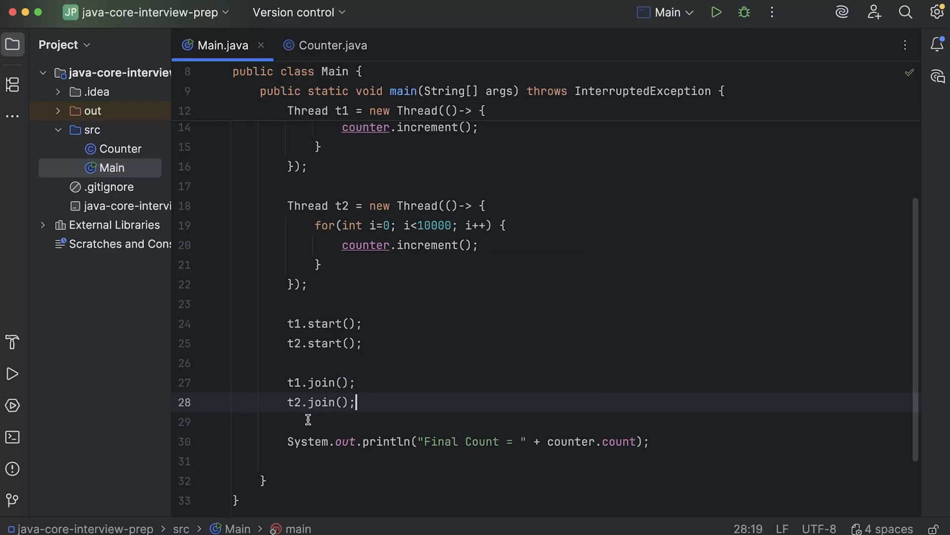
pyautogui.scroll(-3)
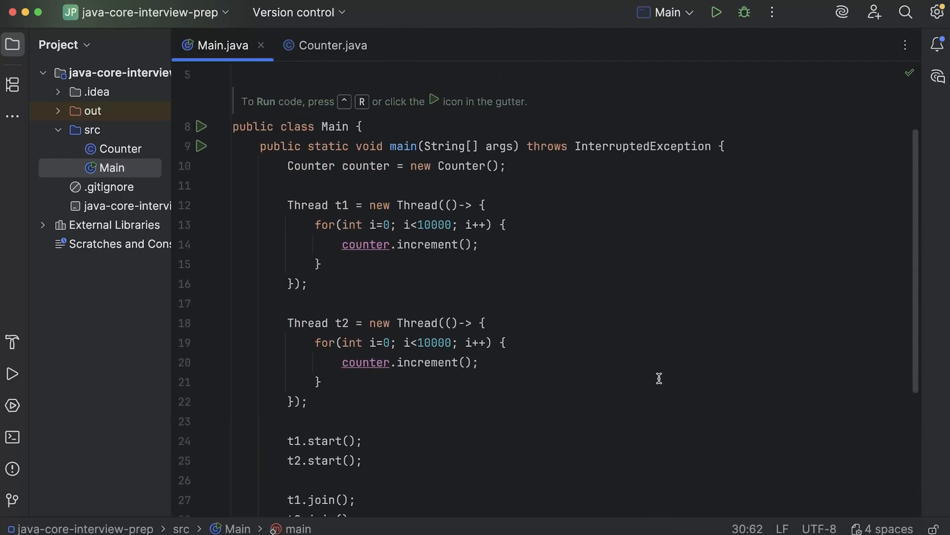
pyautogui.moveTo(536, 330)
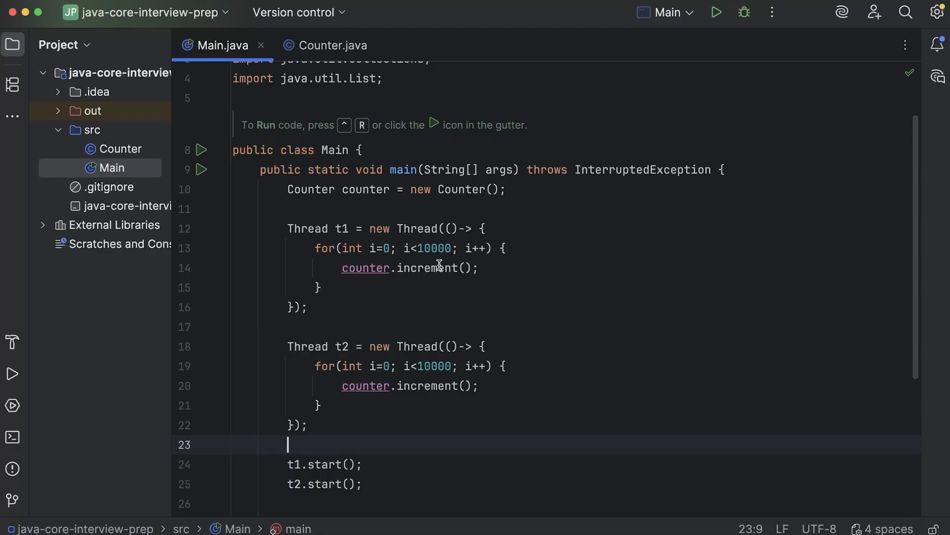
pyautogui.click(436, 268)
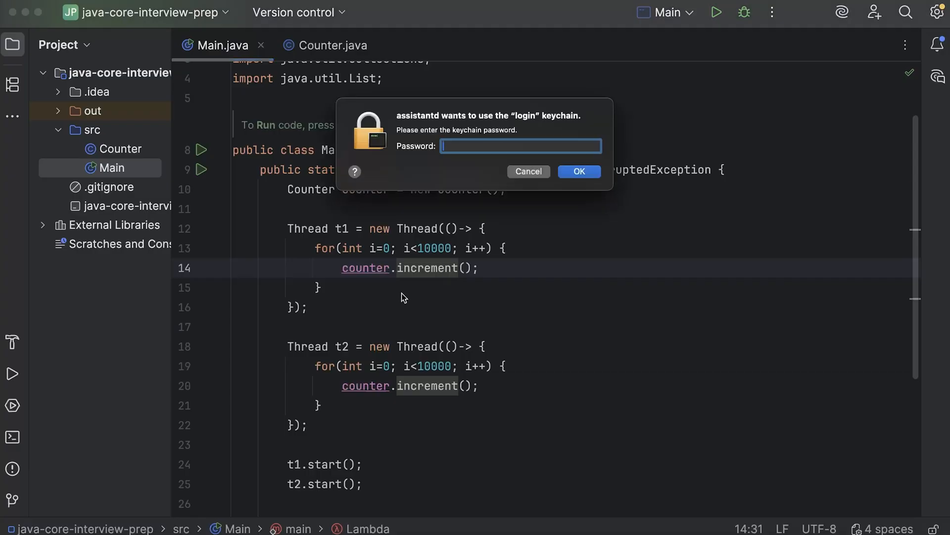
pyautogui.click(528, 171)
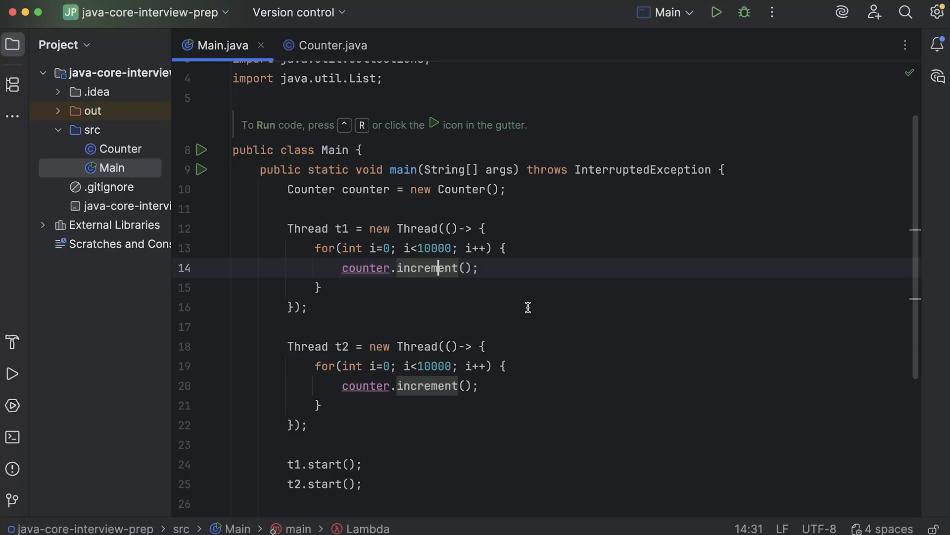
pyautogui.scroll(-3)
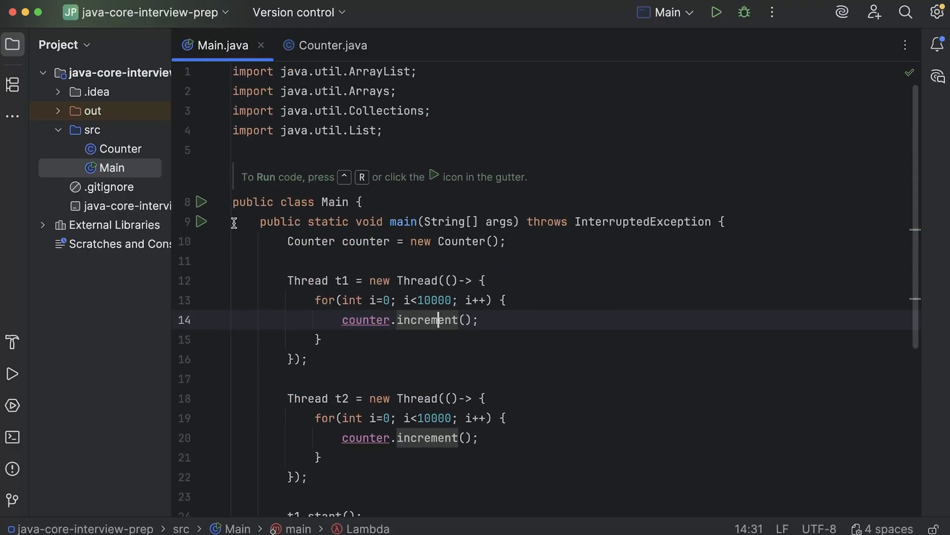
pyautogui.click(718, 12)
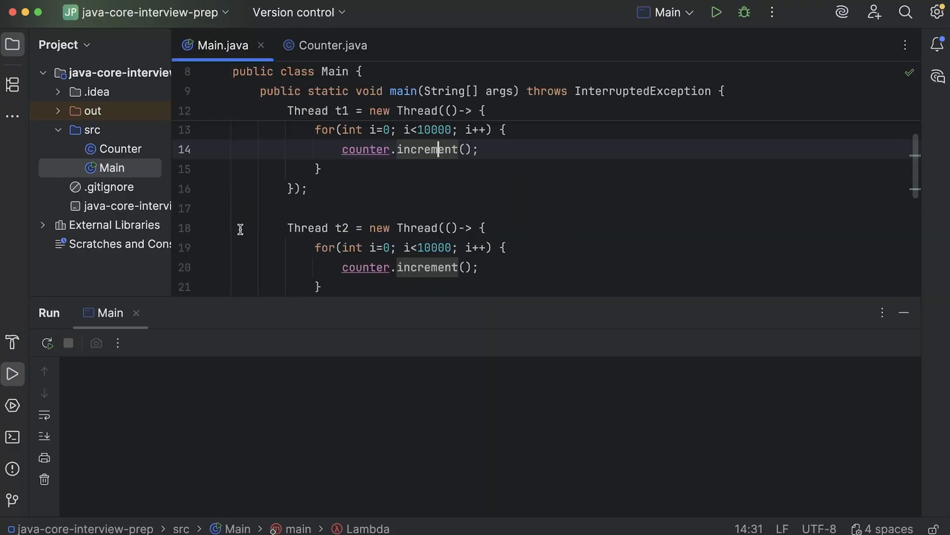
pyautogui.click(716, 12)
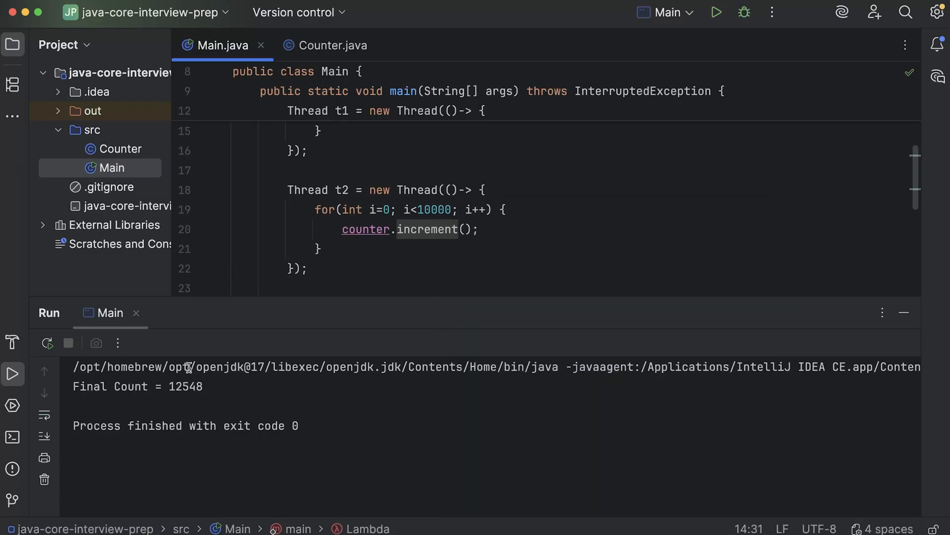
pyautogui.doubleClick(185, 386)
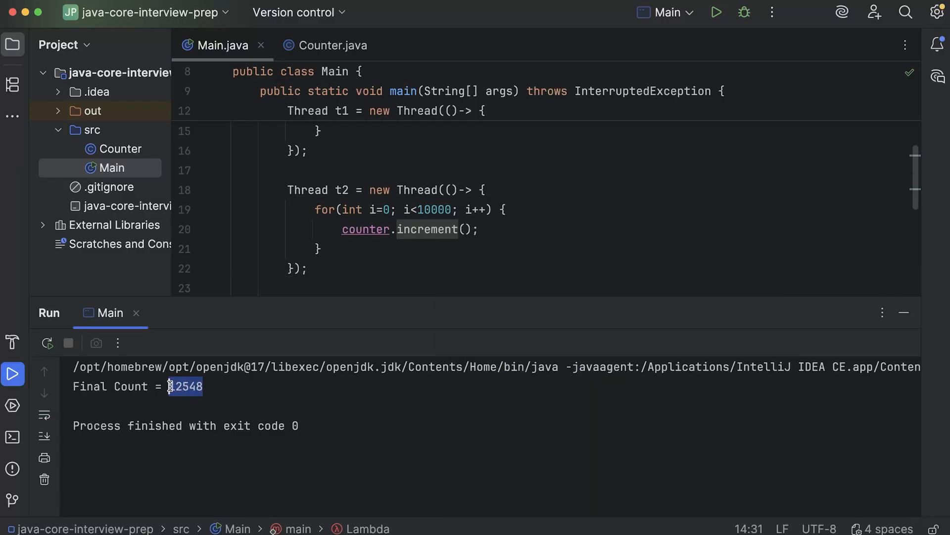
pyautogui.doubleClick(183, 386)
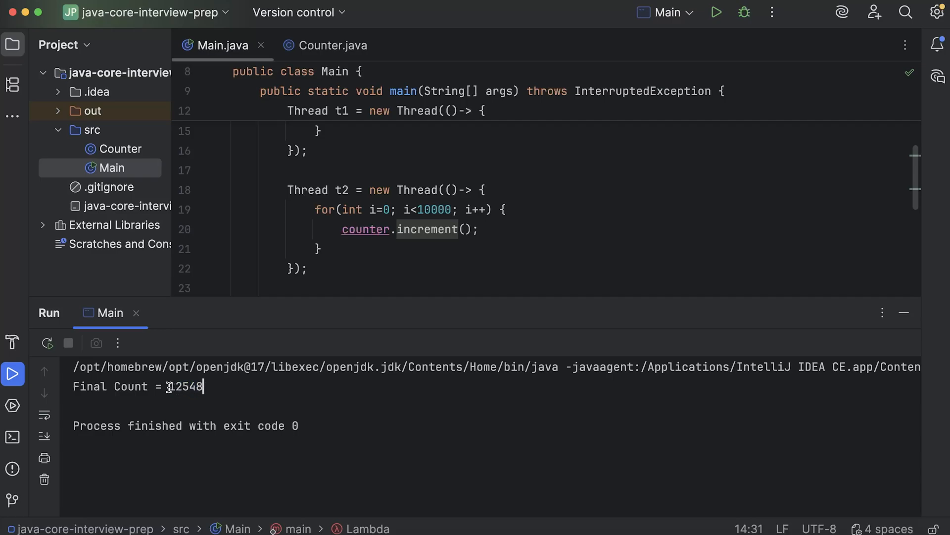
pyautogui.doubleClick(183, 386)
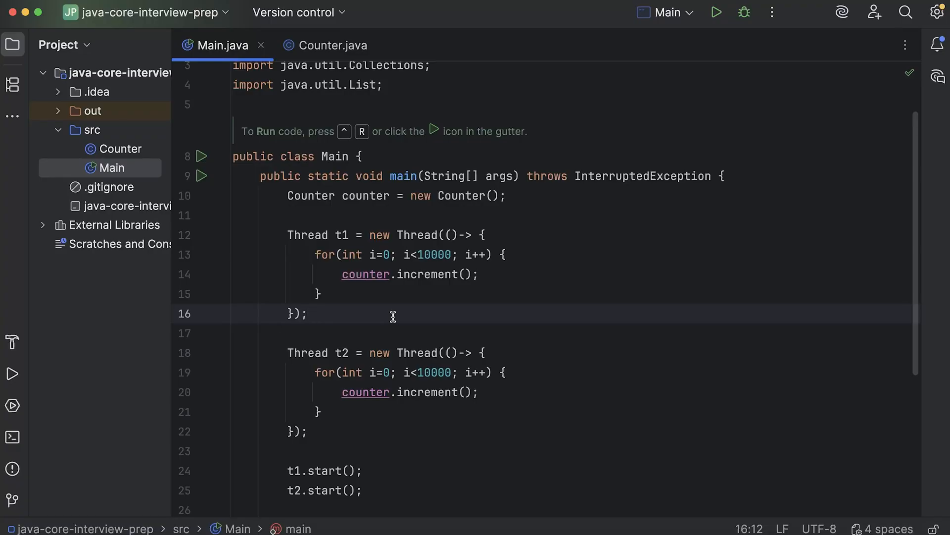
pyautogui.scroll(-3)
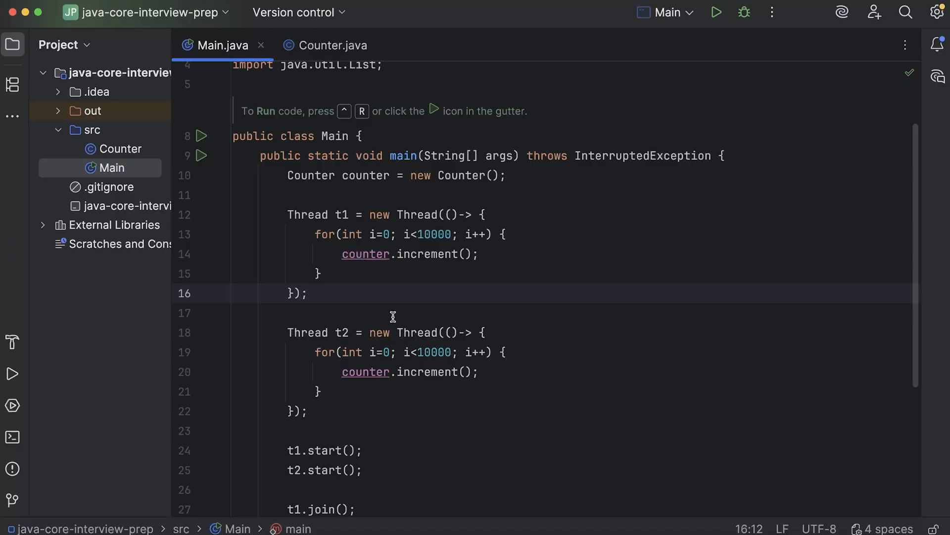
pyautogui.scroll(-3)
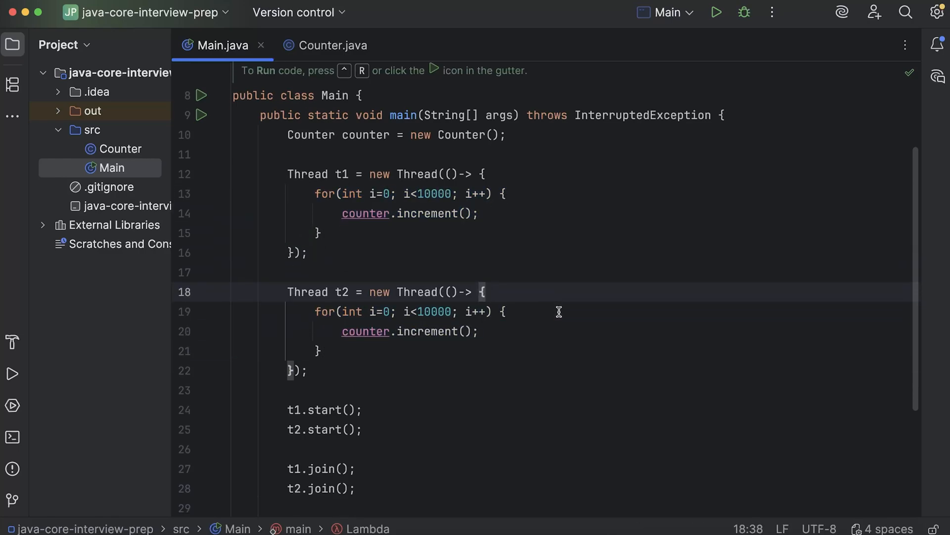
pyautogui.moveTo(730, 264)
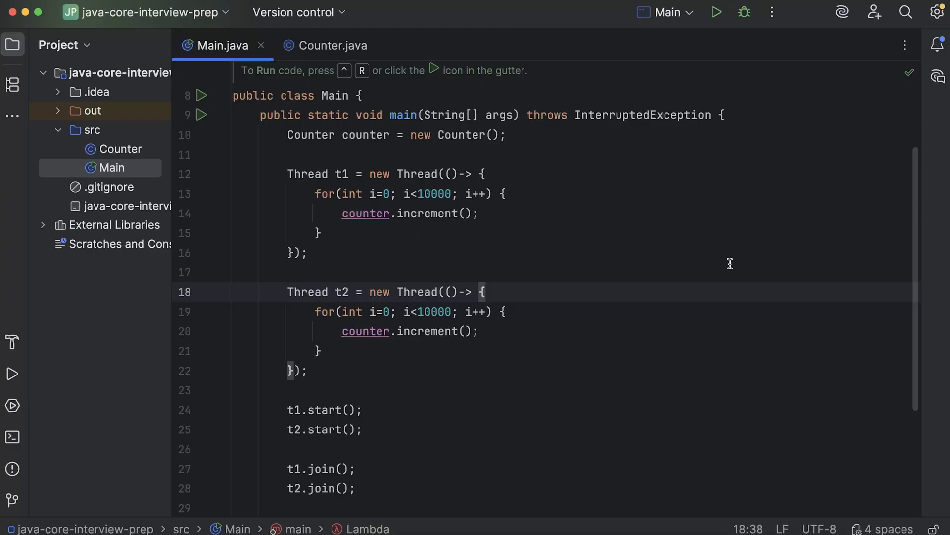
pyautogui.moveTo(463, 187)
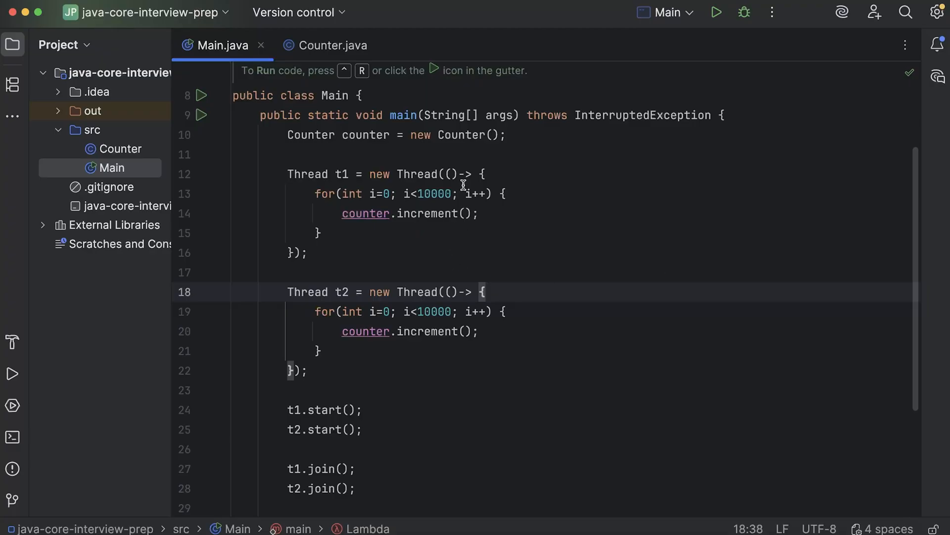
pyautogui.moveTo(507, 219)
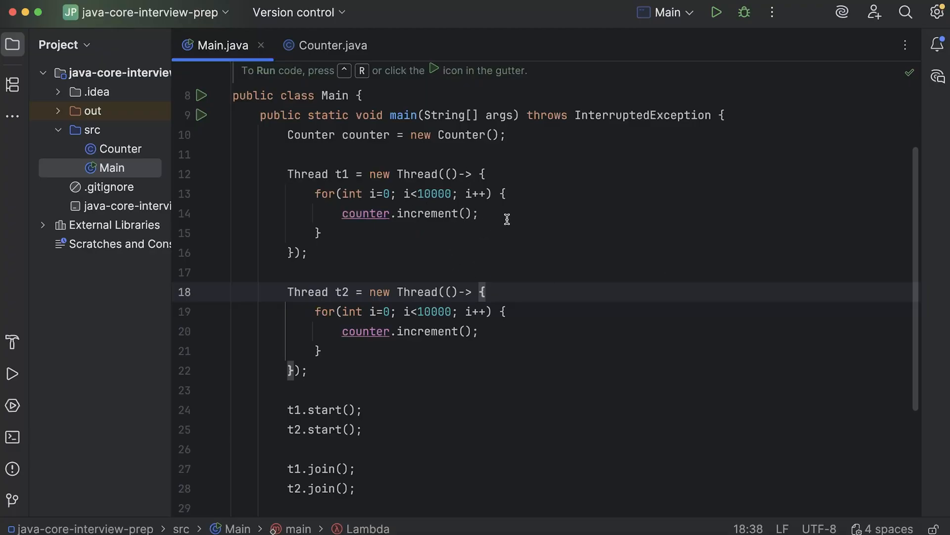
pyautogui.moveTo(462, 198)
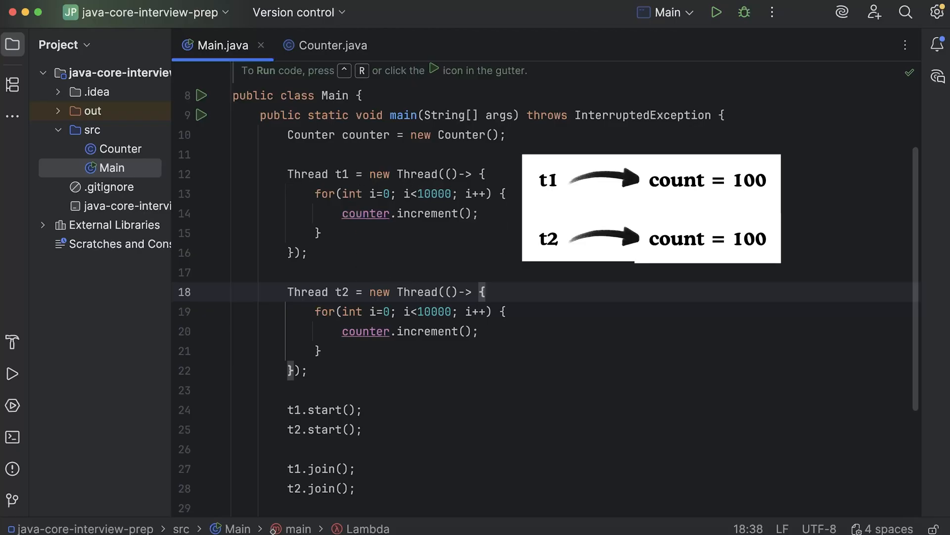
pyautogui.moveTo(345, 134)
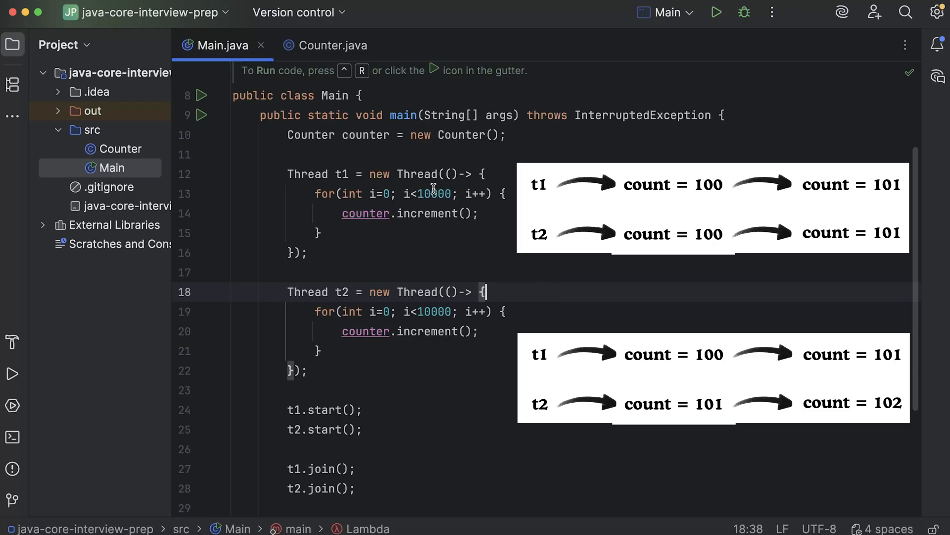
pyautogui.moveTo(433, 193)
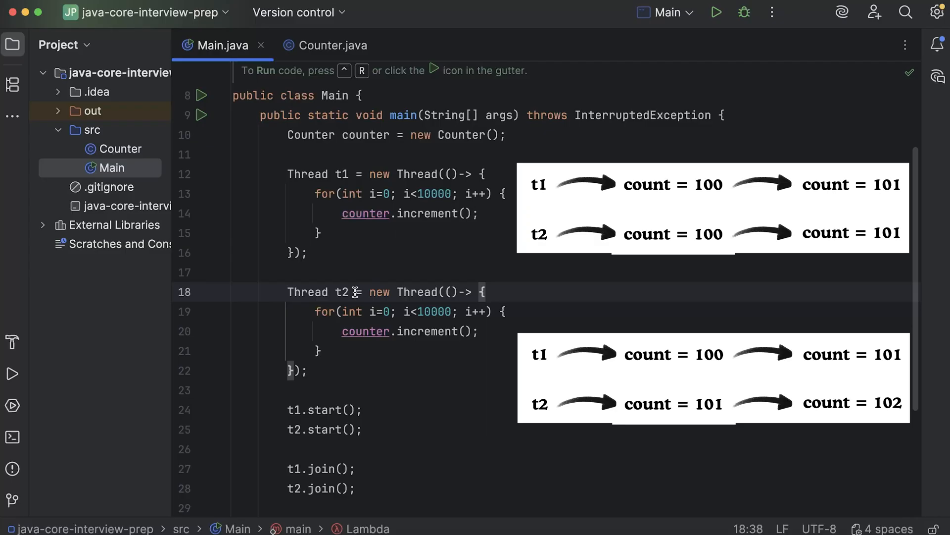
pyautogui.moveTo(422, 261)
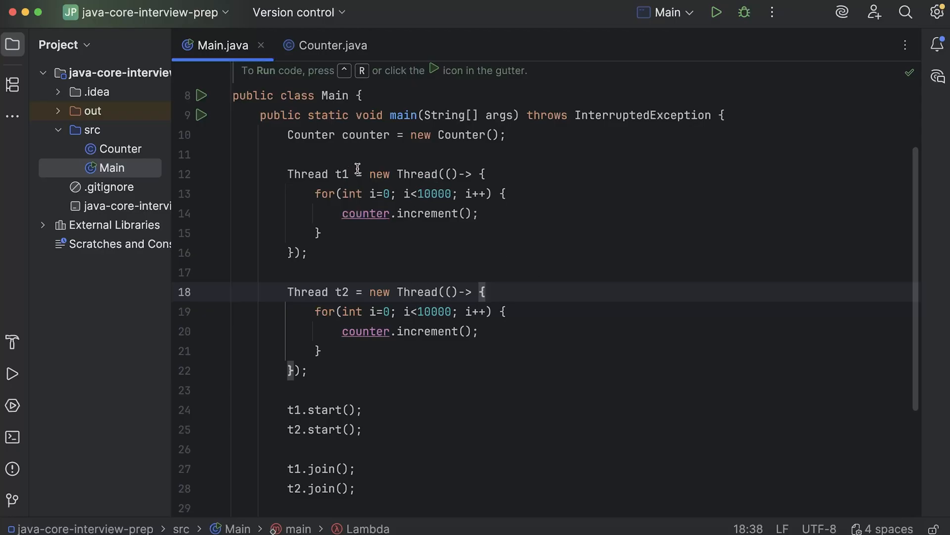
pyautogui.doubleClick(366, 134)
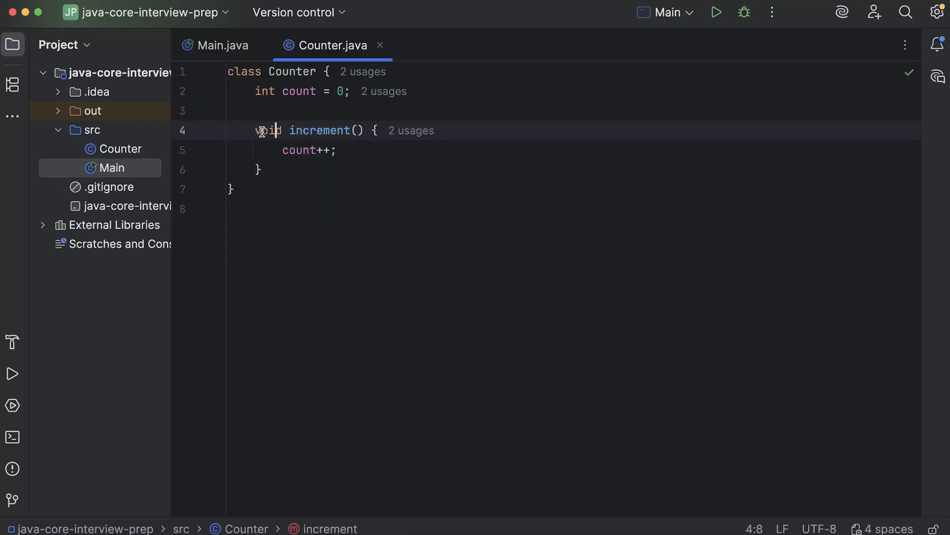
# Type 'synch' before void increment() and accept the synchronized suggestion
pyautogui.write('synch')
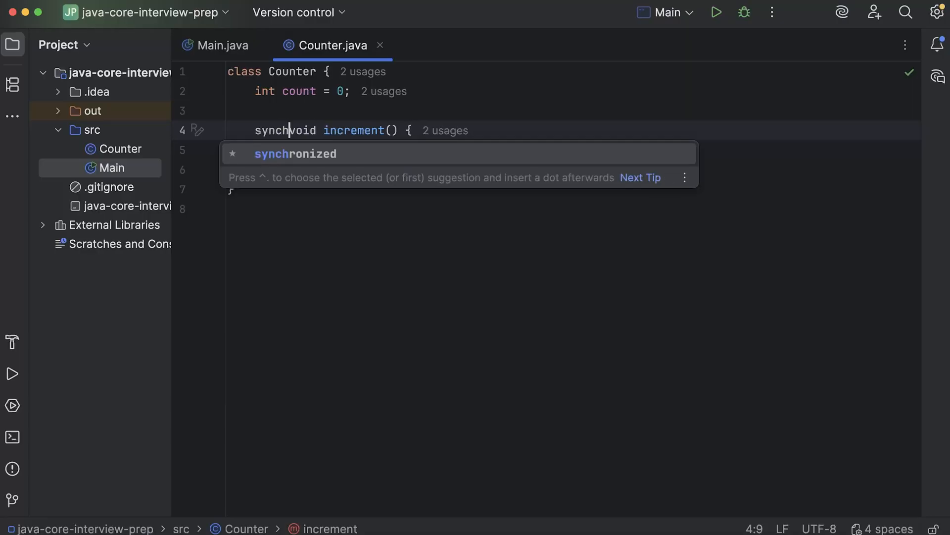
pyautogui.press('Tab')
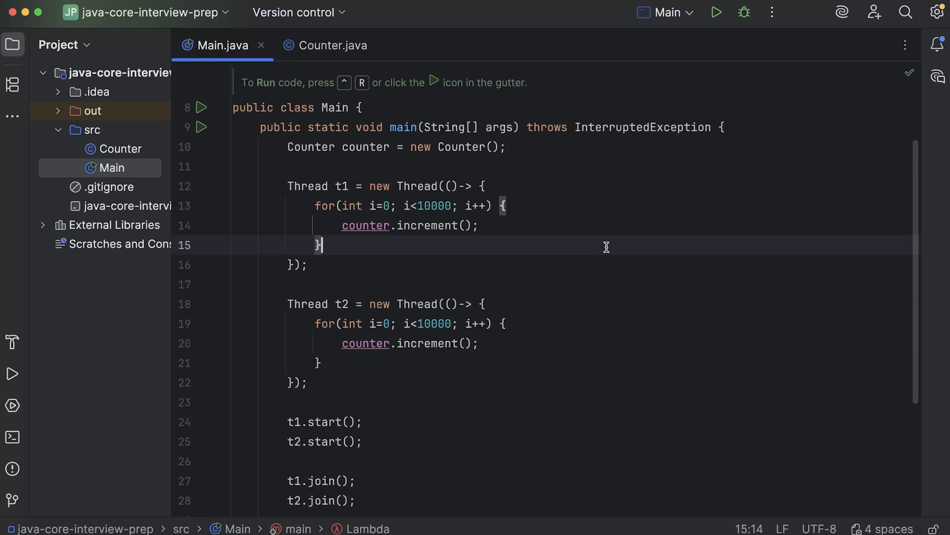
pyautogui.moveTo(493, 282)
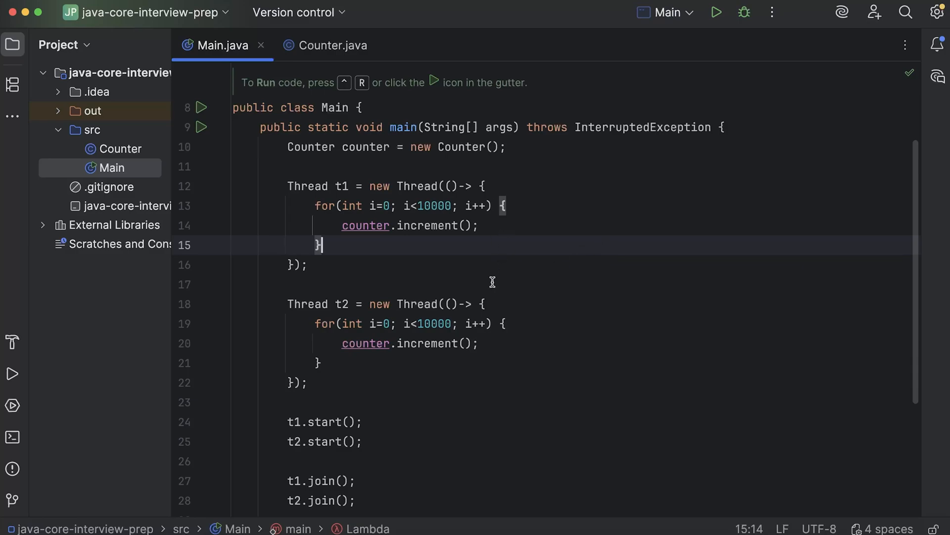
pyautogui.moveTo(362, 161)
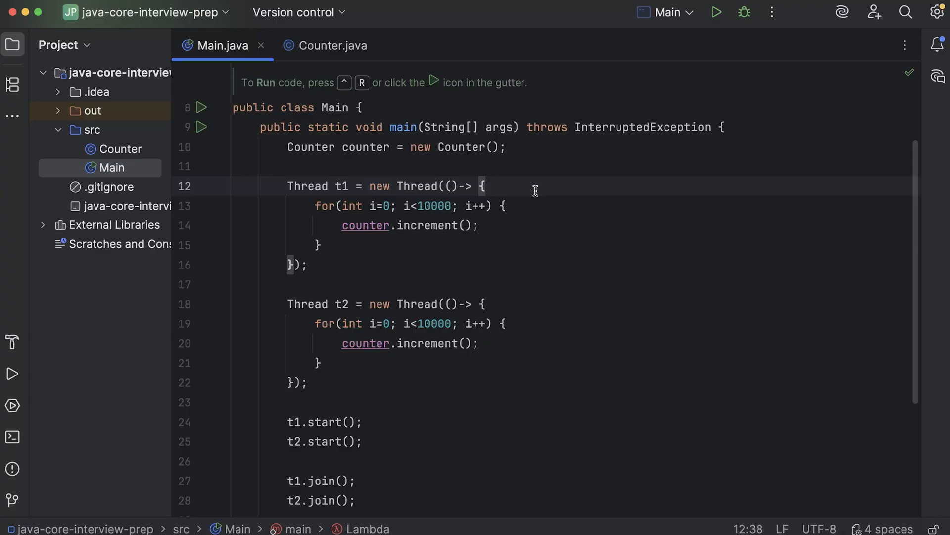
pyautogui.moveTo(237, 96)
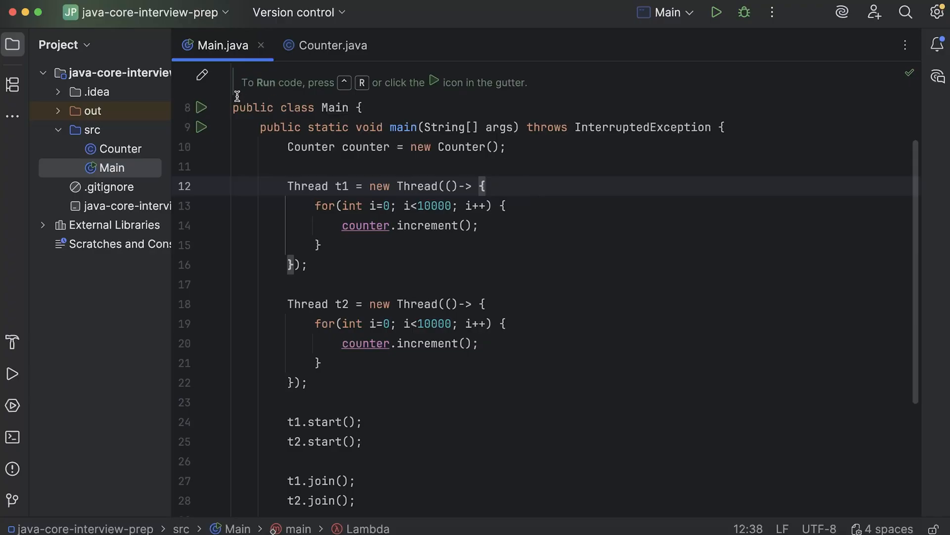
# Jump to the increment() definition in Counter.java
pyautogui.click(717, 12)
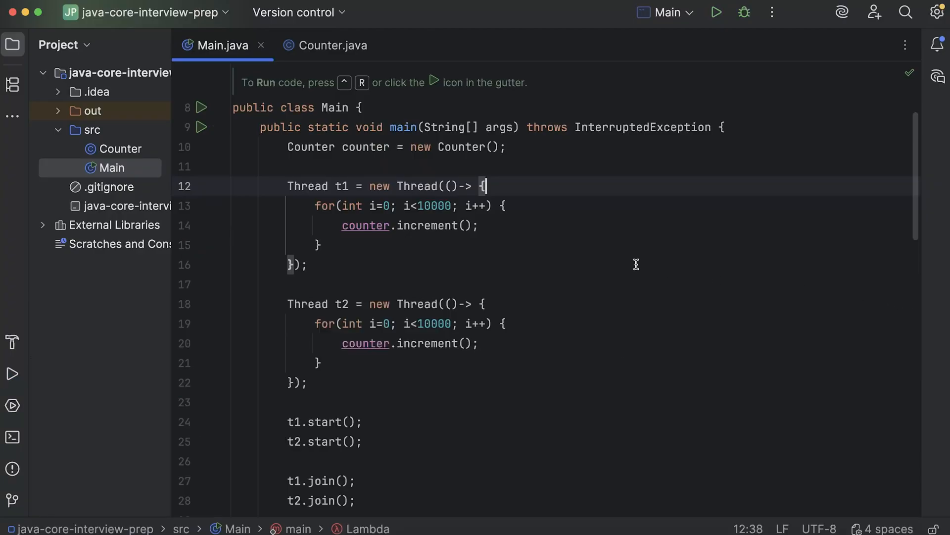
pyautogui.moveTo(429, 343)
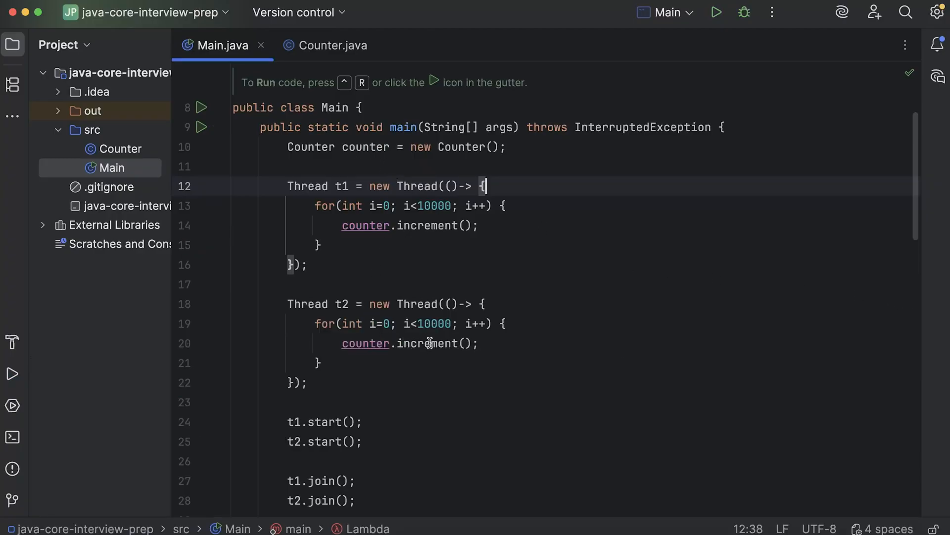
pyautogui.click(333, 45)
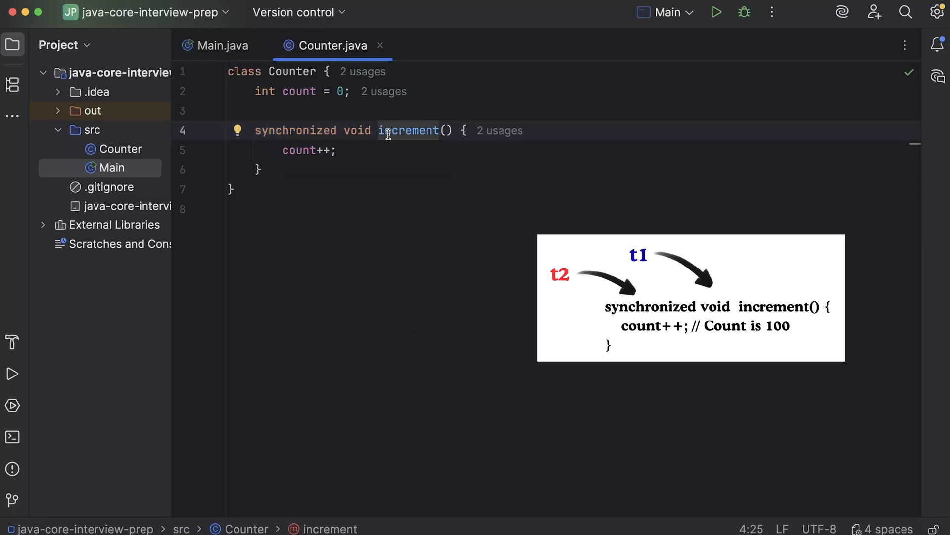
# Select the increment method name in Counter.java, then switch to the Main.java tab
pyautogui.doubleClick(408, 131)
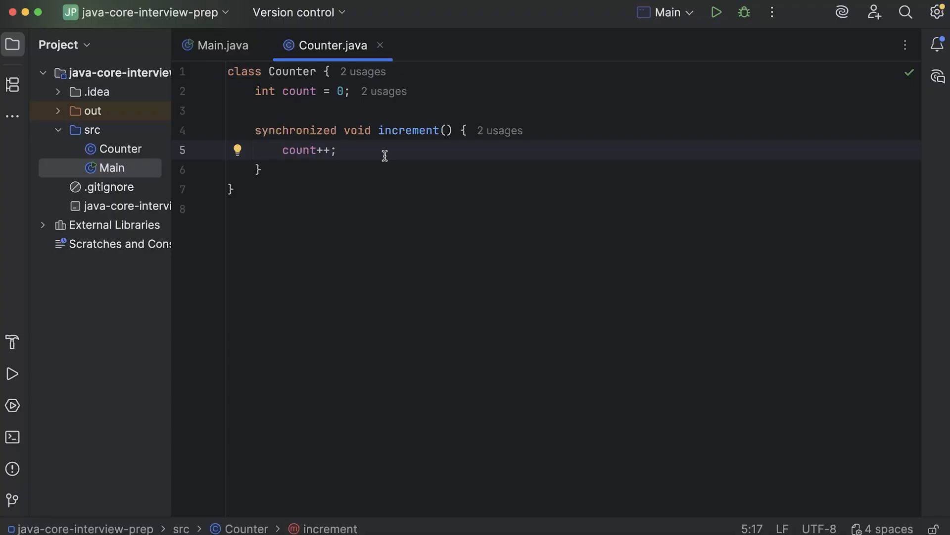
pyautogui.moveTo(291, 144)
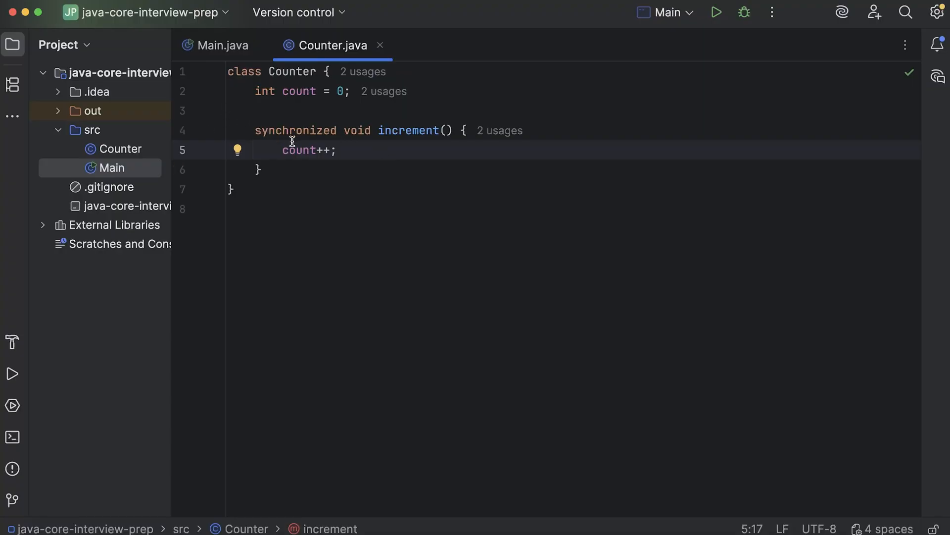
pyautogui.moveTo(326, 150)
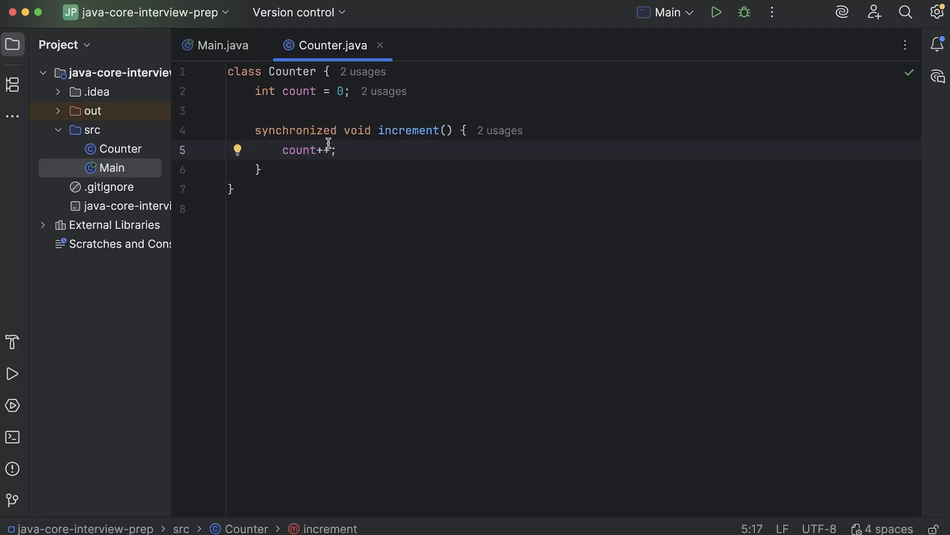
pyautogui.click(220, 45)
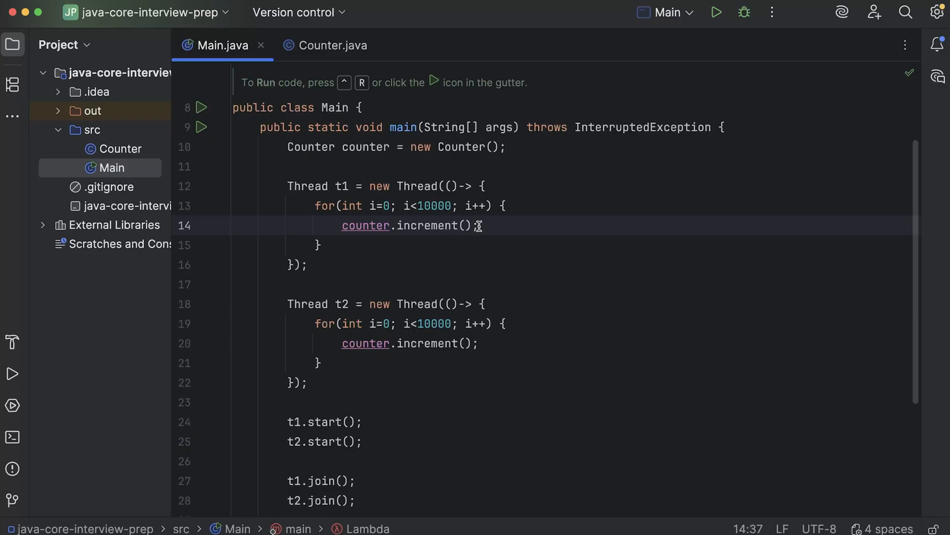
pyautogui.scroll(-3)
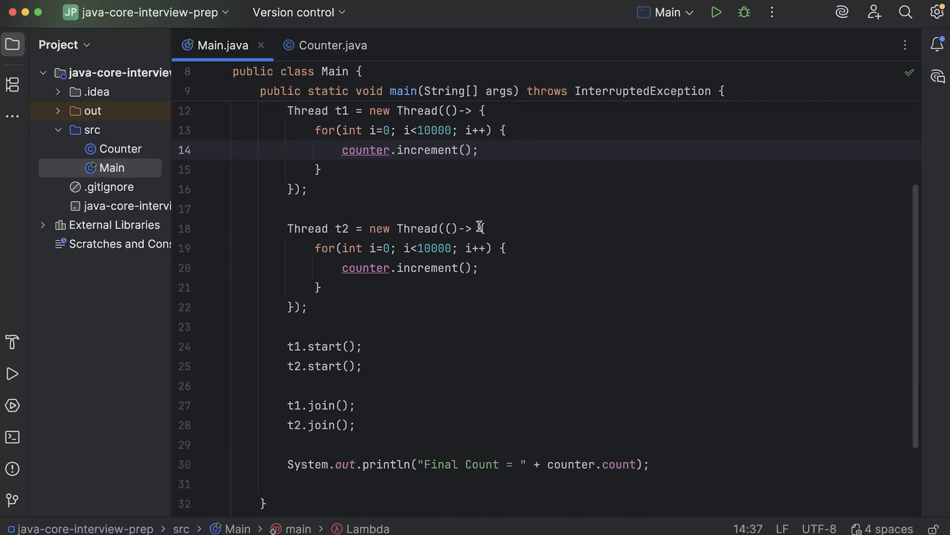
pyautogui.moveTo(415, 196)
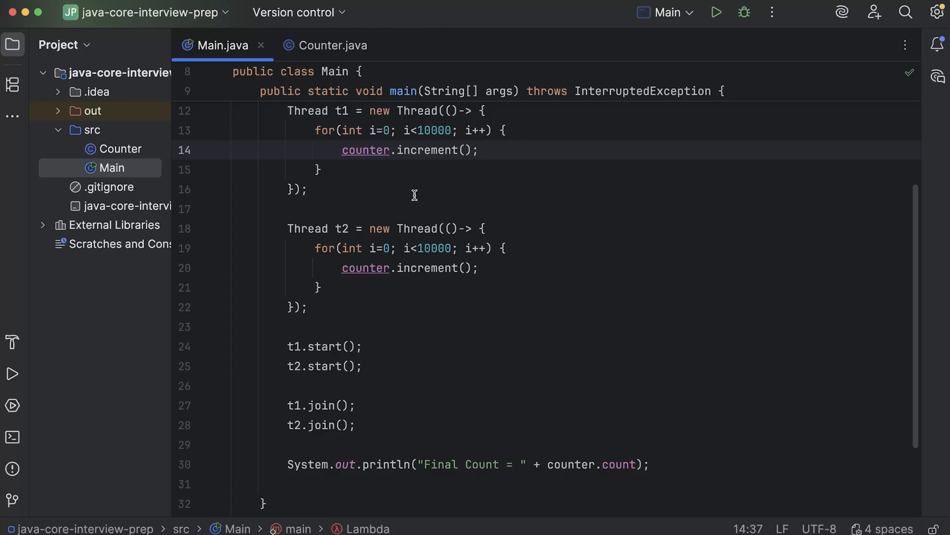
pyautogui.click(479, 150)
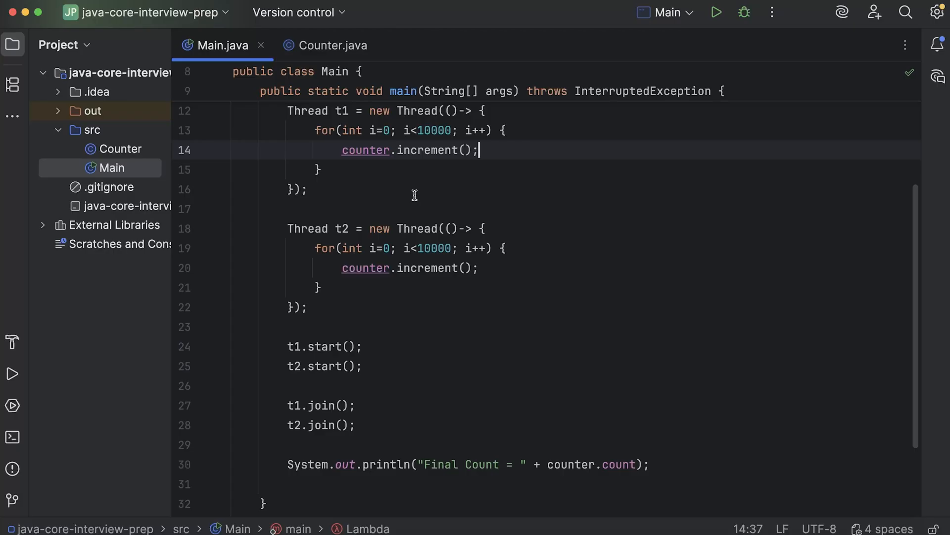